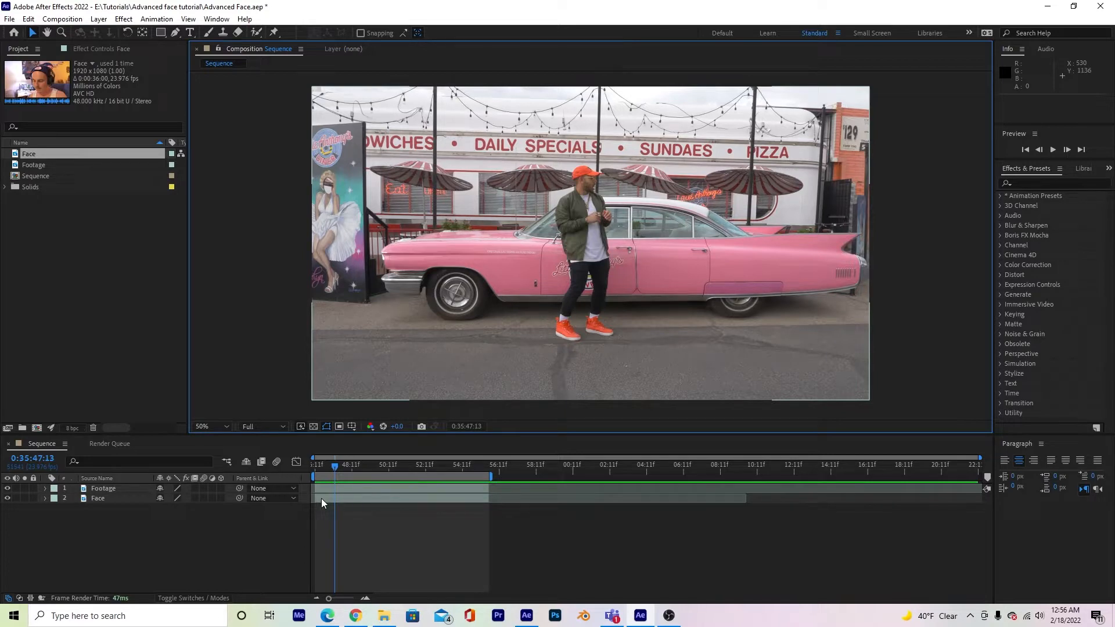
{"action": "mouse_move", "coordinate": [278, 349]}
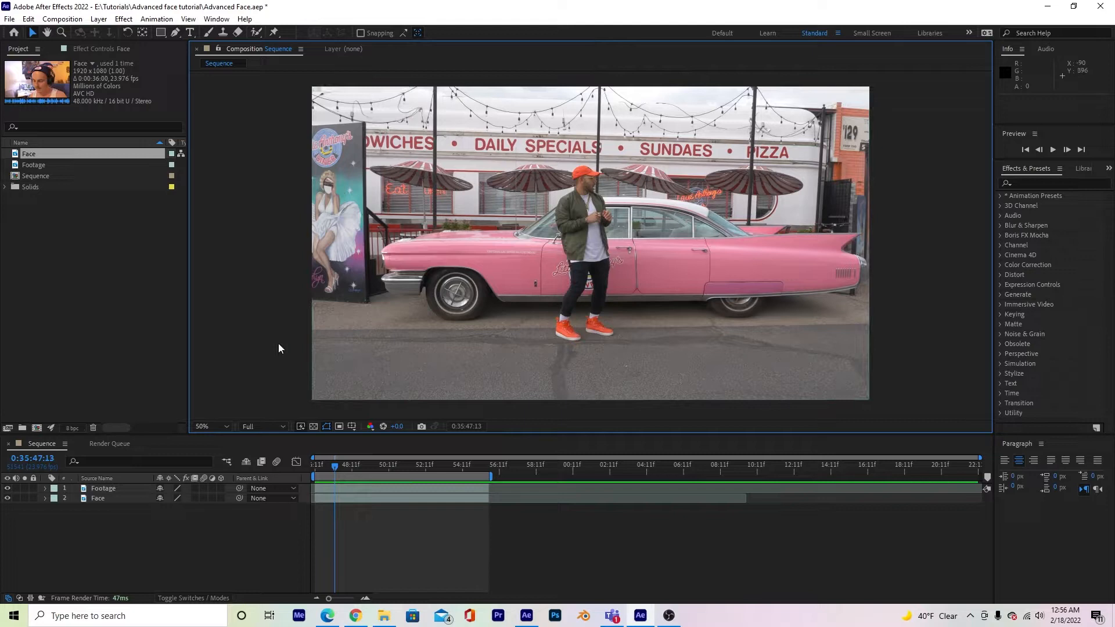
Select the Footage item in the Project panel and its layer in the Sequence timeline.
{"action": "left_click", "coordinate": [34, 164]}
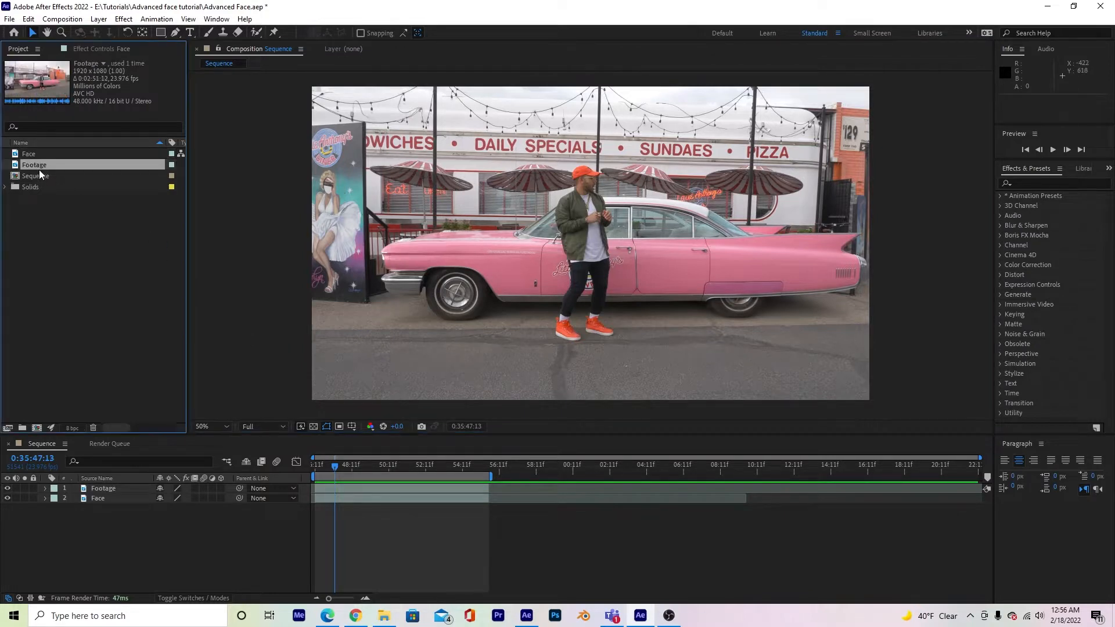
{"action": "left_click", "coordinate": [103, 488]}
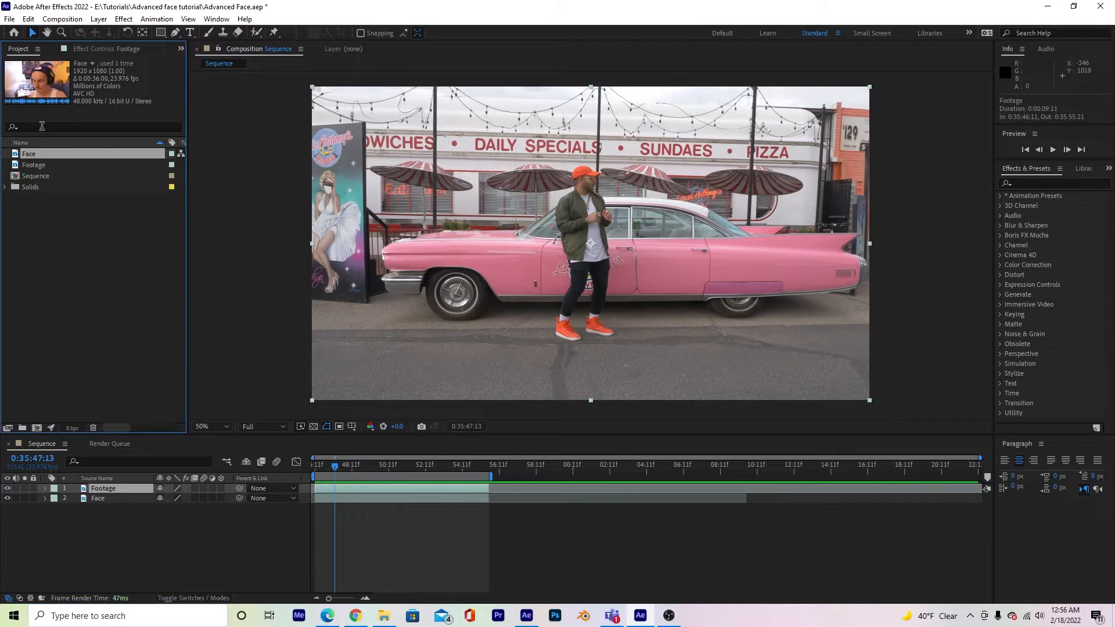
{"action": "mouse_move", "coordinate": [309, 503]}
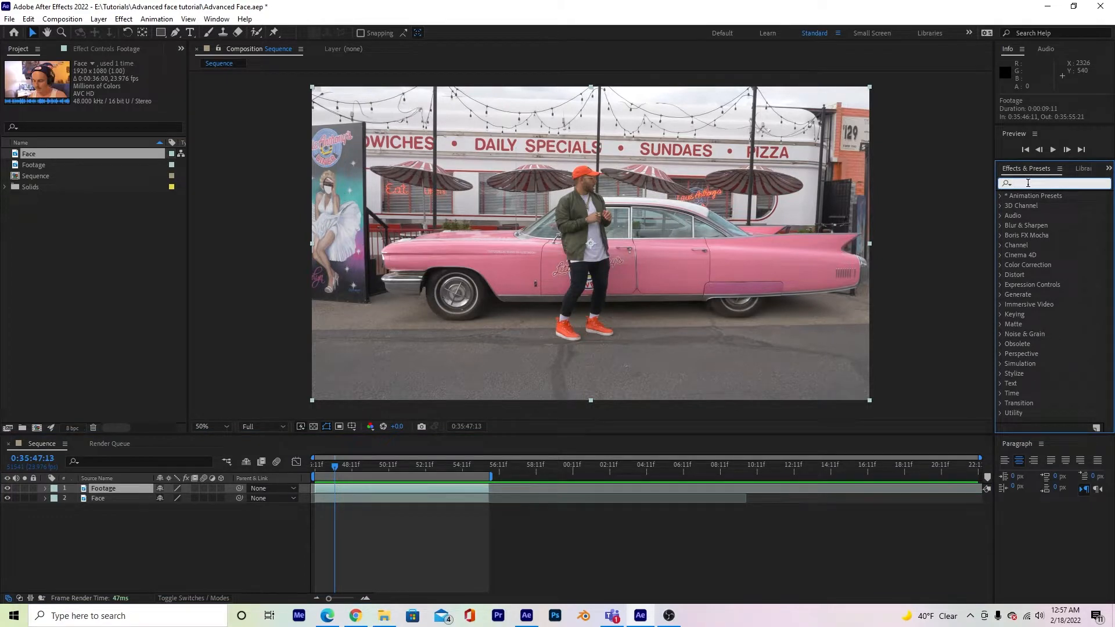
Search '3d came' and apply 3D Camera Tracker to the Footage layer for analysis.
{"action": "type", "text": "3d came"}
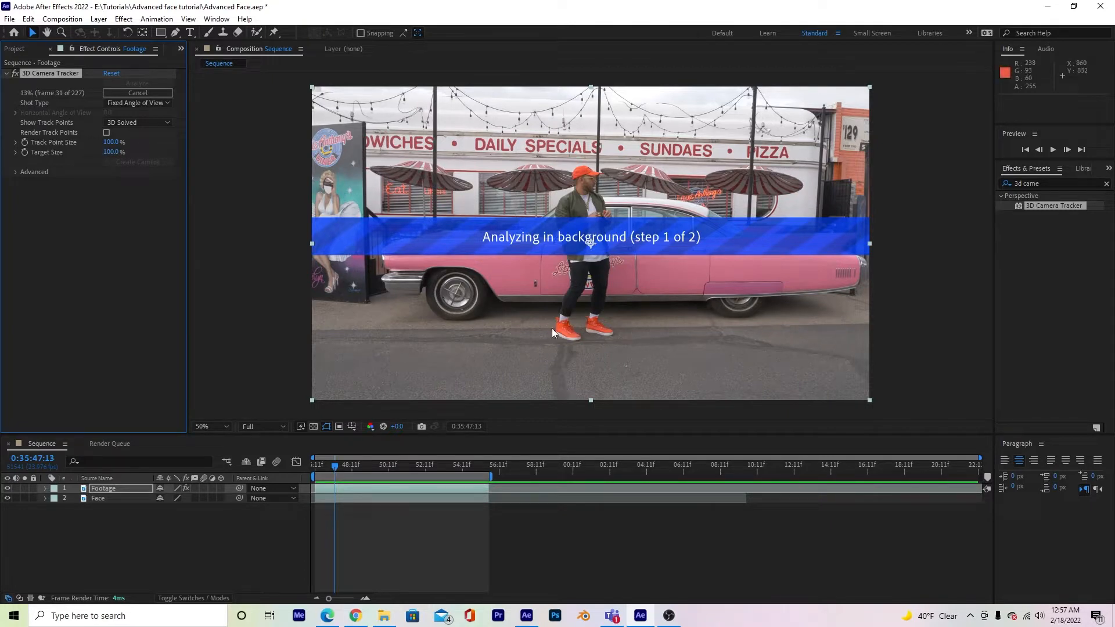
{"action": "mouse_move", "coordinate": [829, 380]}
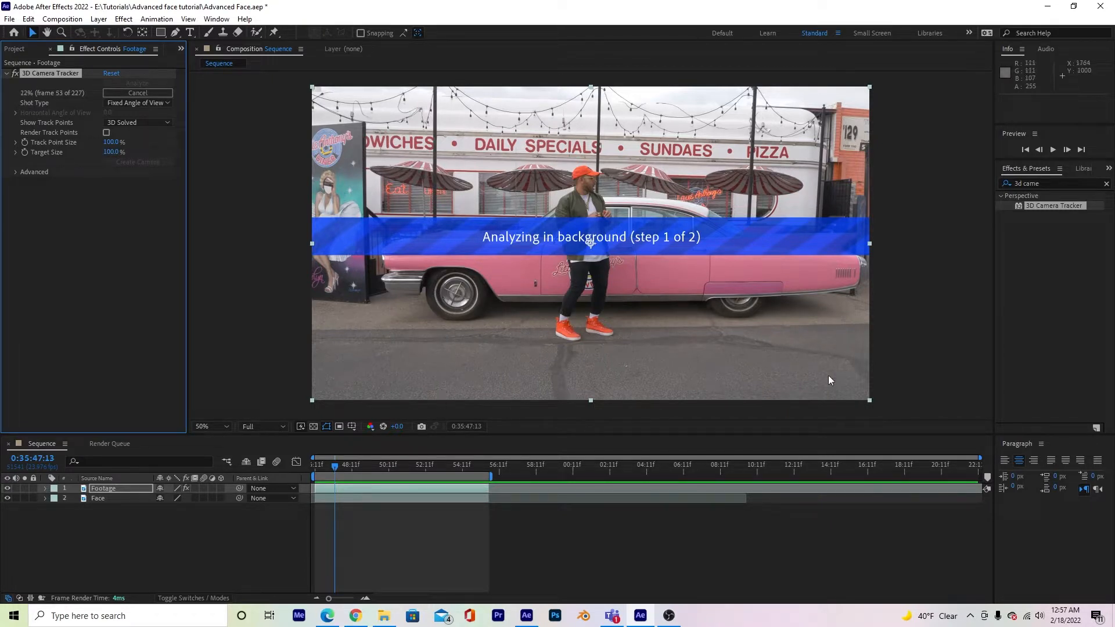
{"action": "mouse_move", "coordinate": [626, 397]}
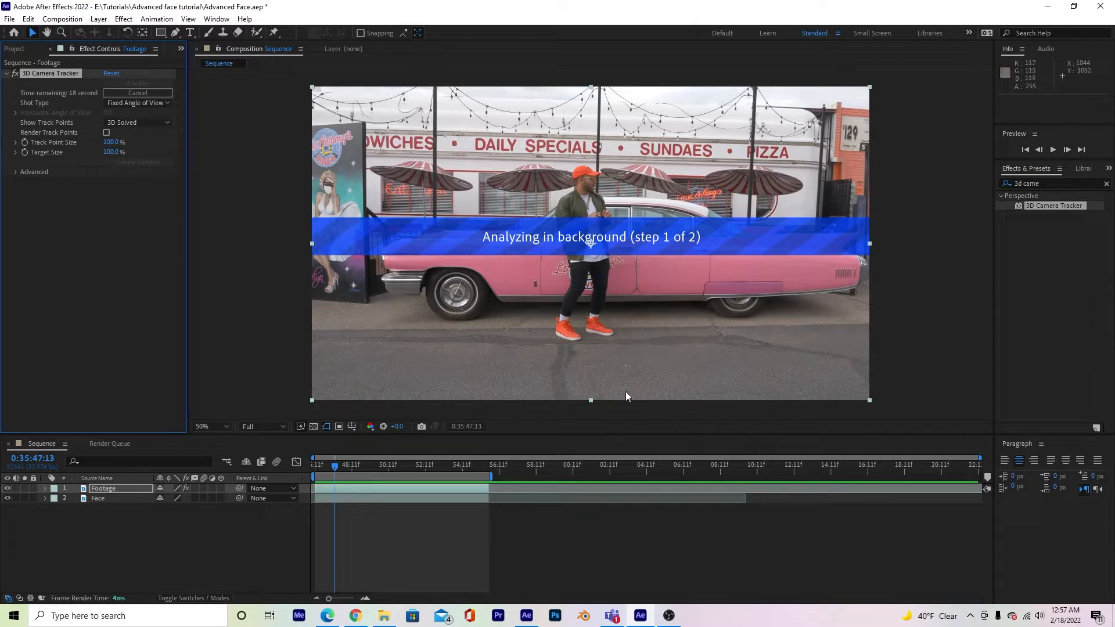
{"action": "mouse_move", "coordinate": [846, 317]}
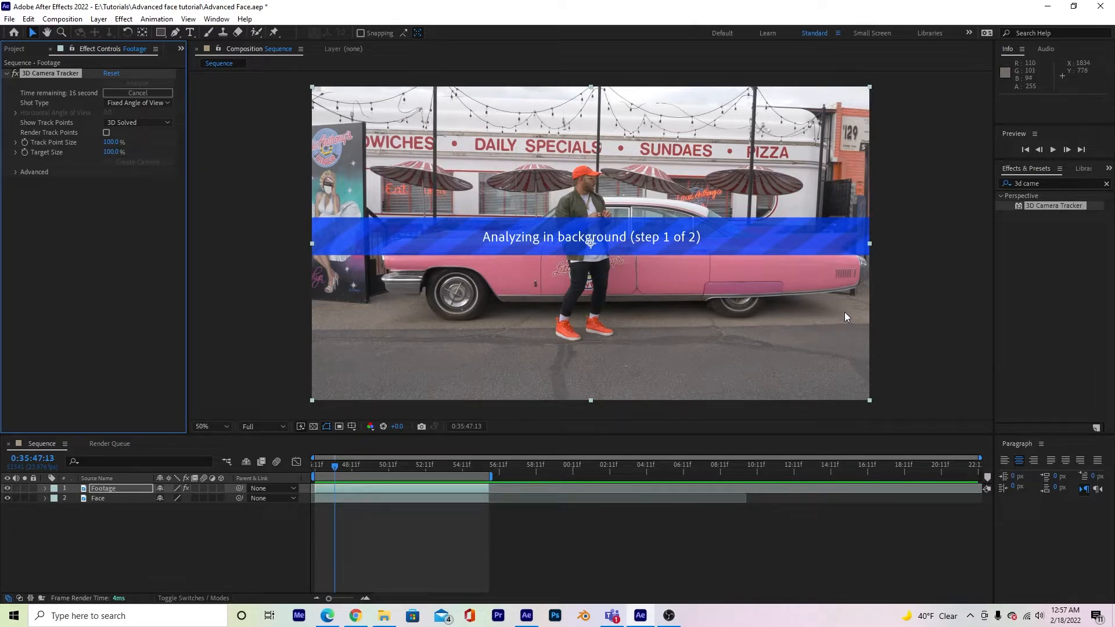
{"action": "mouse_move", "coordinate": [857, 336]}
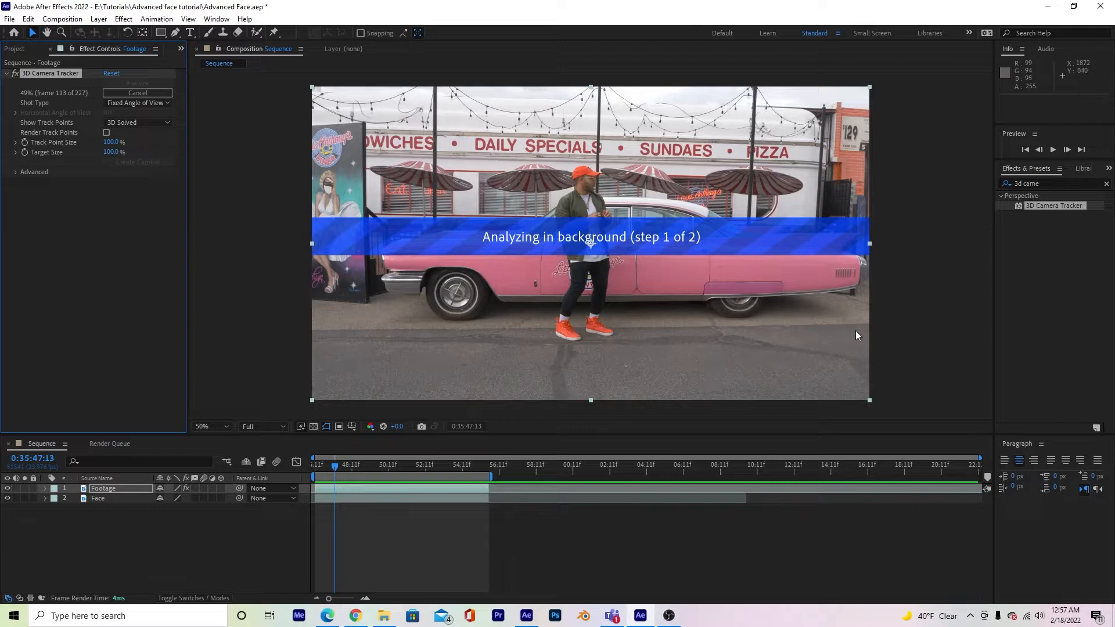
{"action": "mouse_move", "coordinate": [754, 371]}
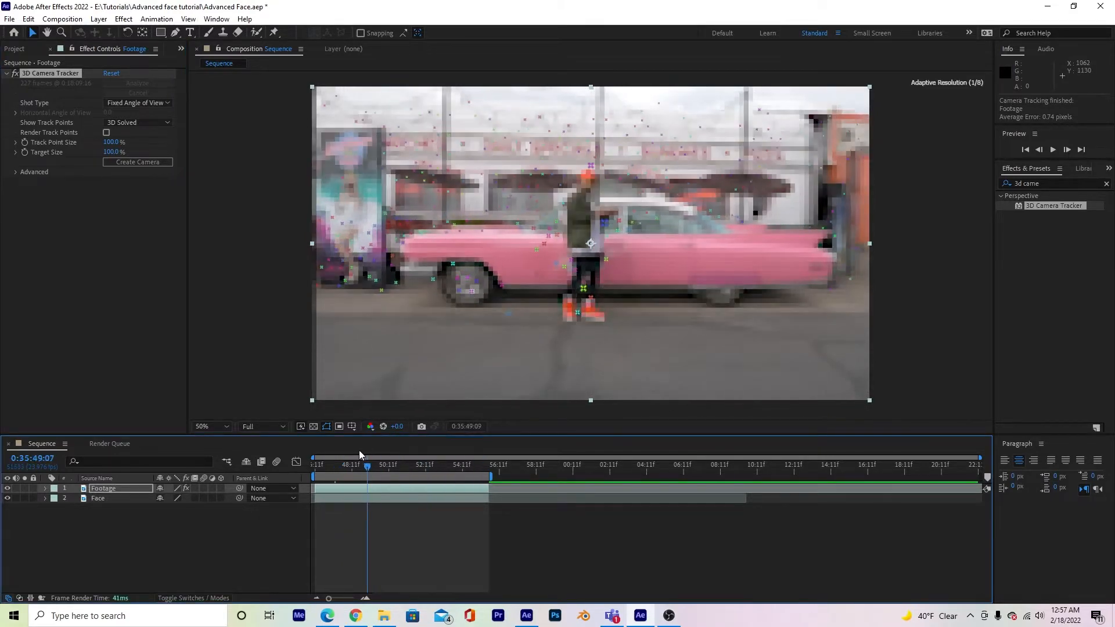
Set Track Point Size to 192% and Target Size to 42%, reviewing tracking across frames.
{"action": "left_click", "coordinate": [364, 465]}
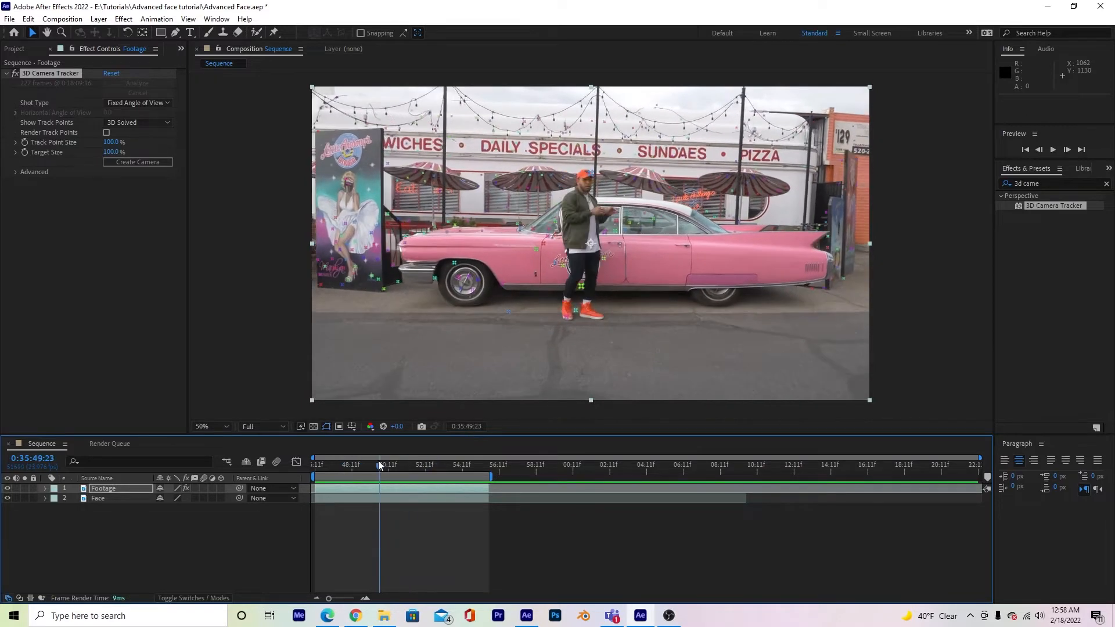
{"action": "left_click", "coordinate": [363, 465]}
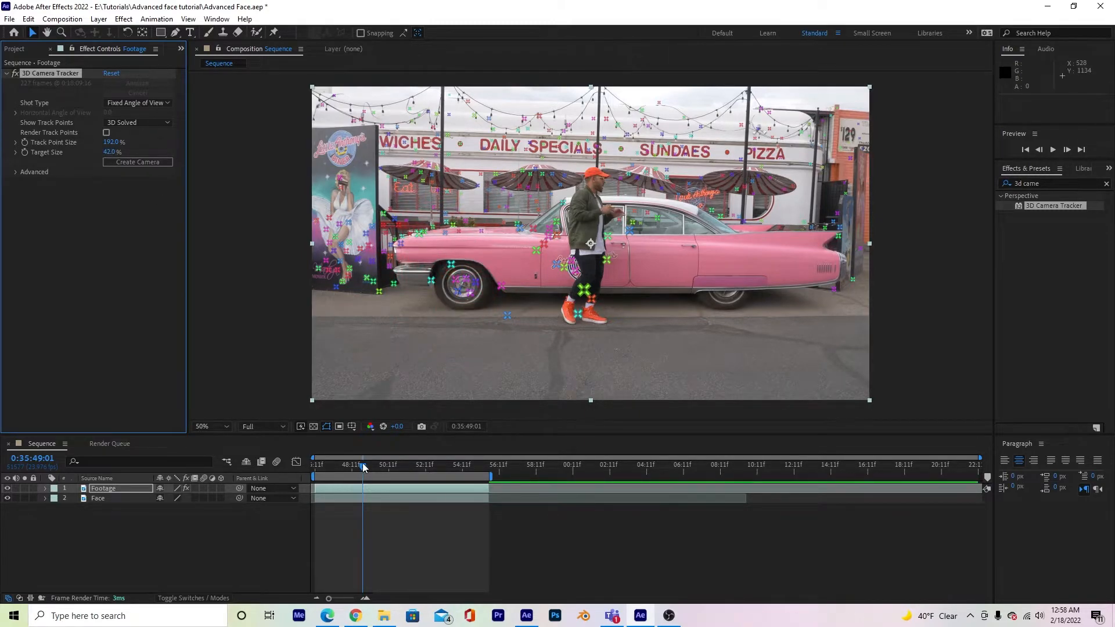
{"action": "left_click", "coordinate": [457, 465]}
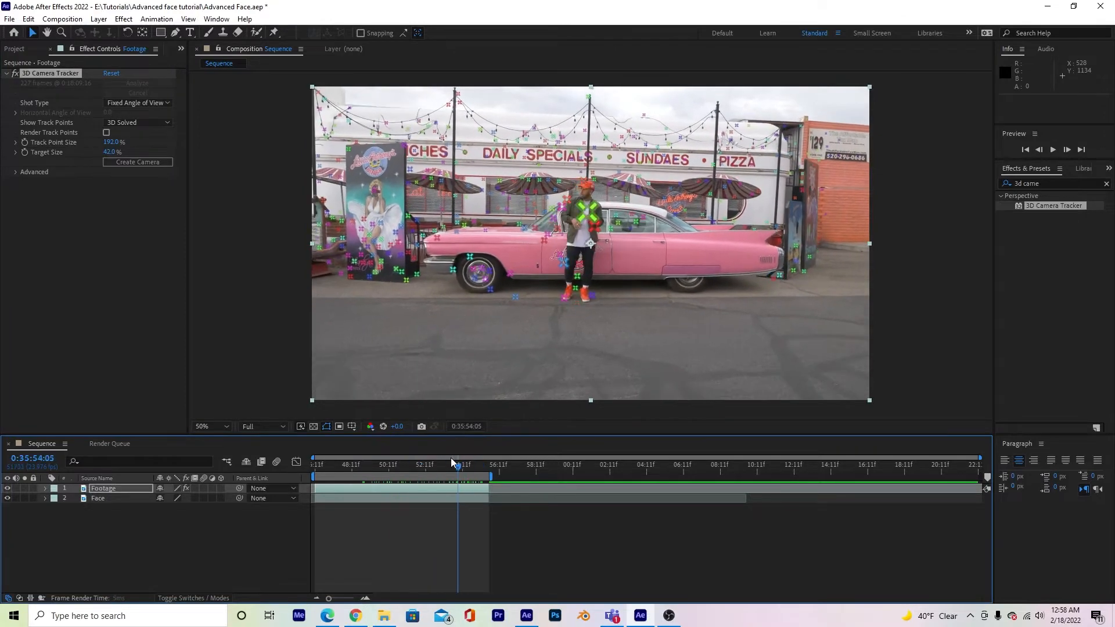
{"action": "left_click", "coordinate": [355, 465]}
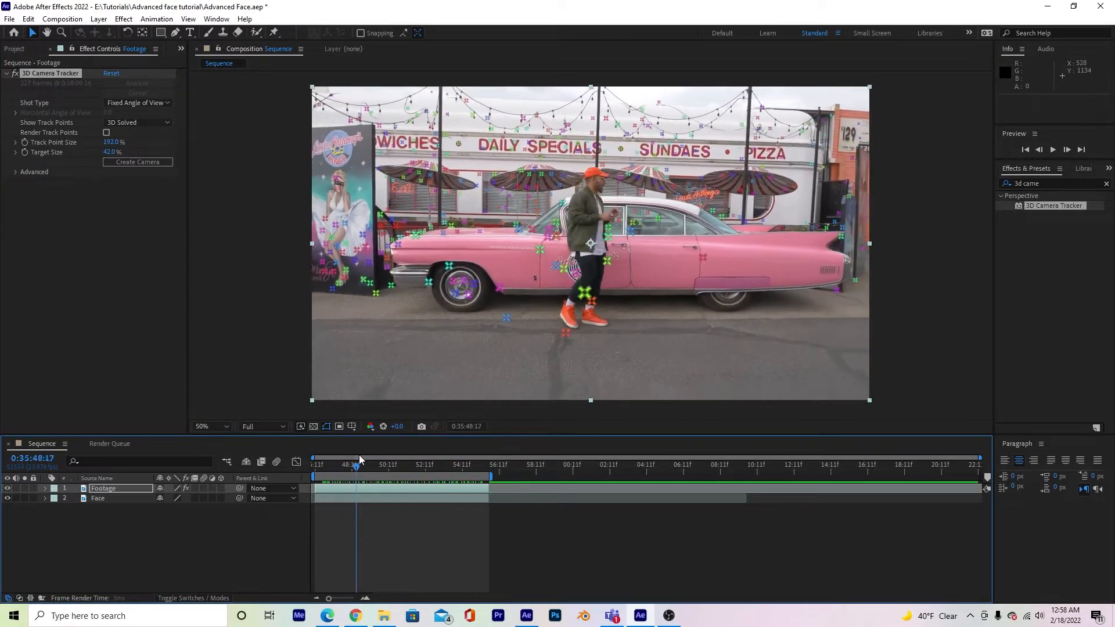
{"action": "left_click", "coordinate": [424, 464]}
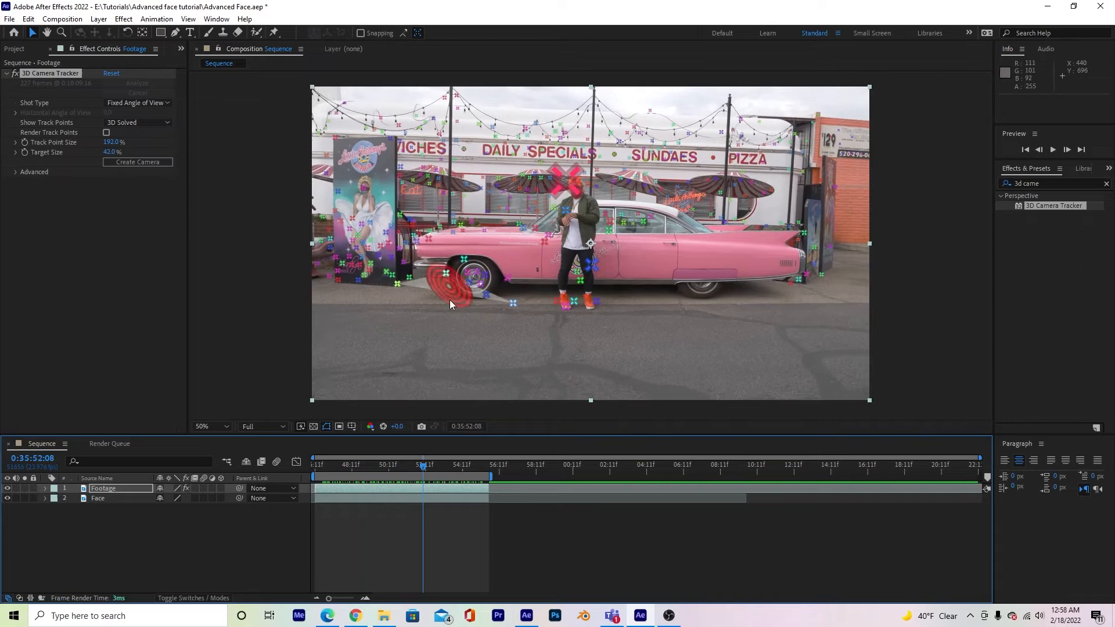
{"action": "left_click_drag", "start_coordinate": [422, 464], "coordinate": [462, 465]}
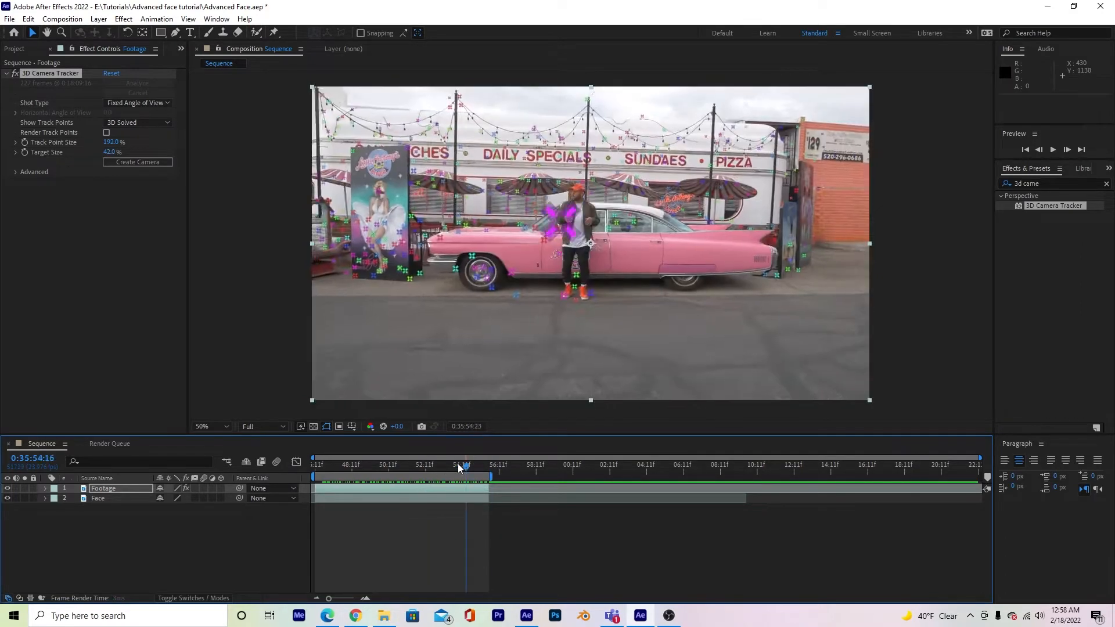
{"action": "left_click", "coordinate": [415, 464]}
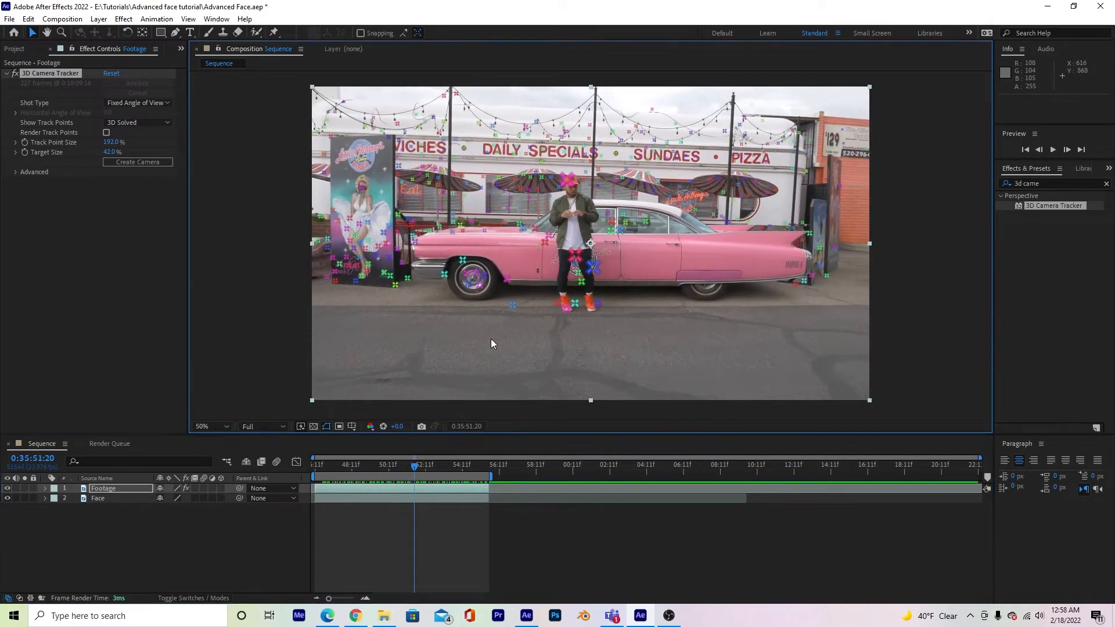
{"action": "mouse_move", "coordinate": [478, 334]}
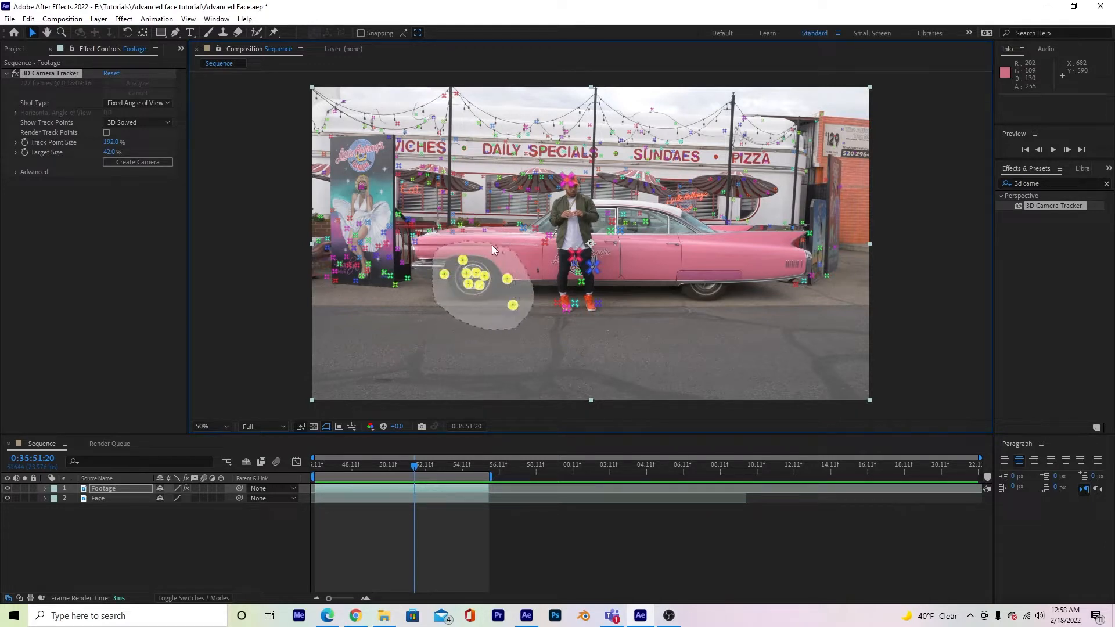
Create a track null and 3D Tracker Camera from the front-wheel track points.
{"action": "left_click", "coordinate": [476, 285]}
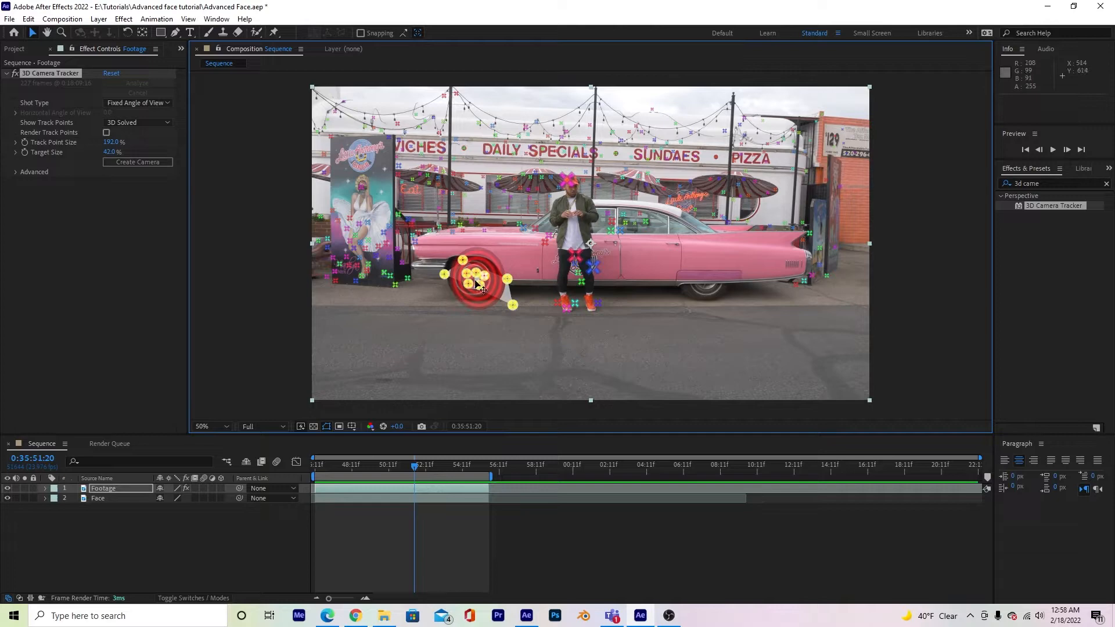
{"action": "mouse_move", "coordinate": [487, 298]}
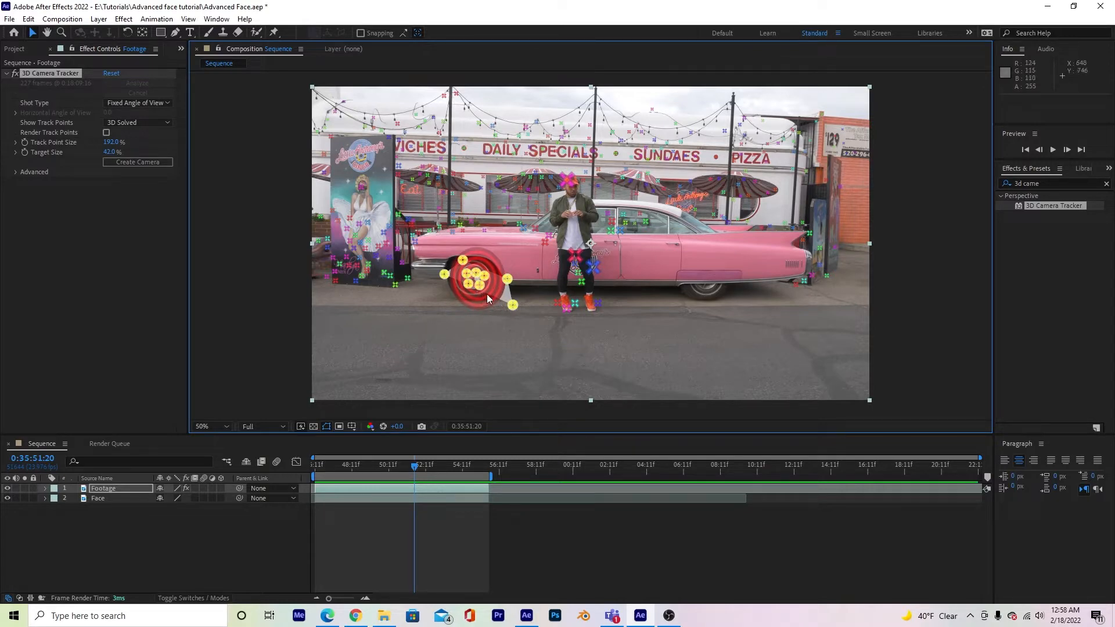
{"action": "right_click", "coordinate": [487, 299]}
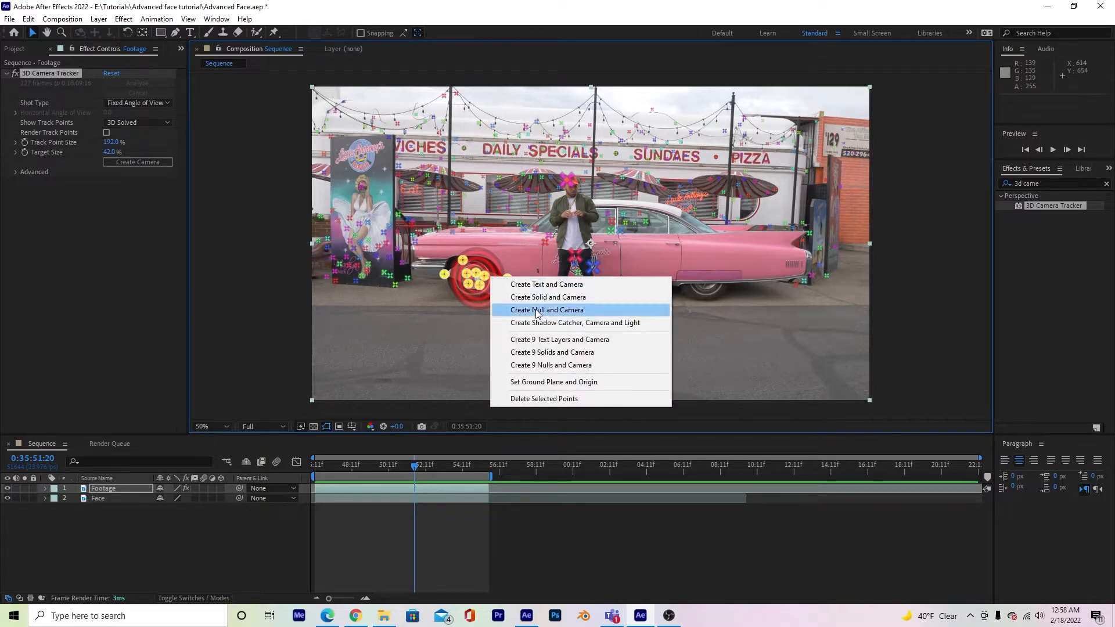
{"action": "left_click", "coordinate": [547, 309]}
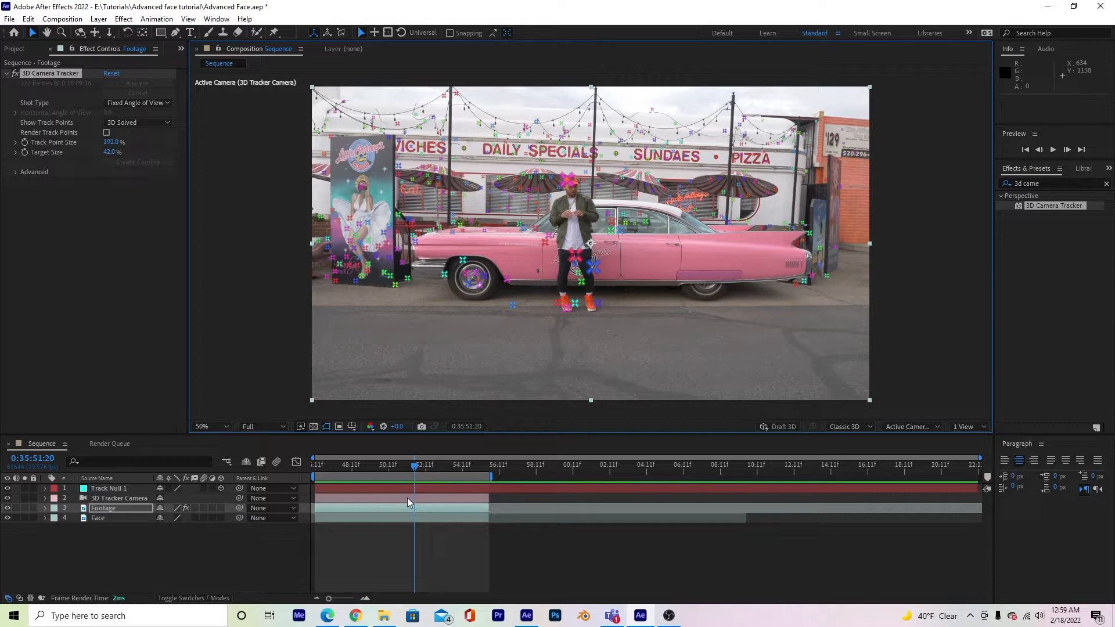
{"action": "mouse_move", "coordinate": [506, 308]}
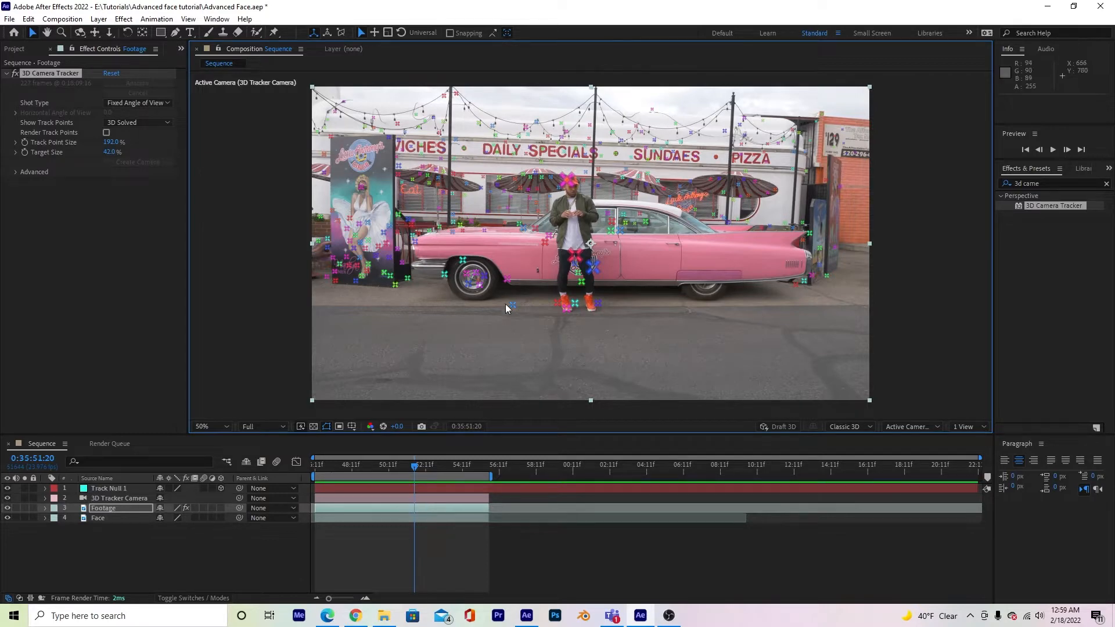
{"action": "mouse_move", "coordinate": [414, 468]}
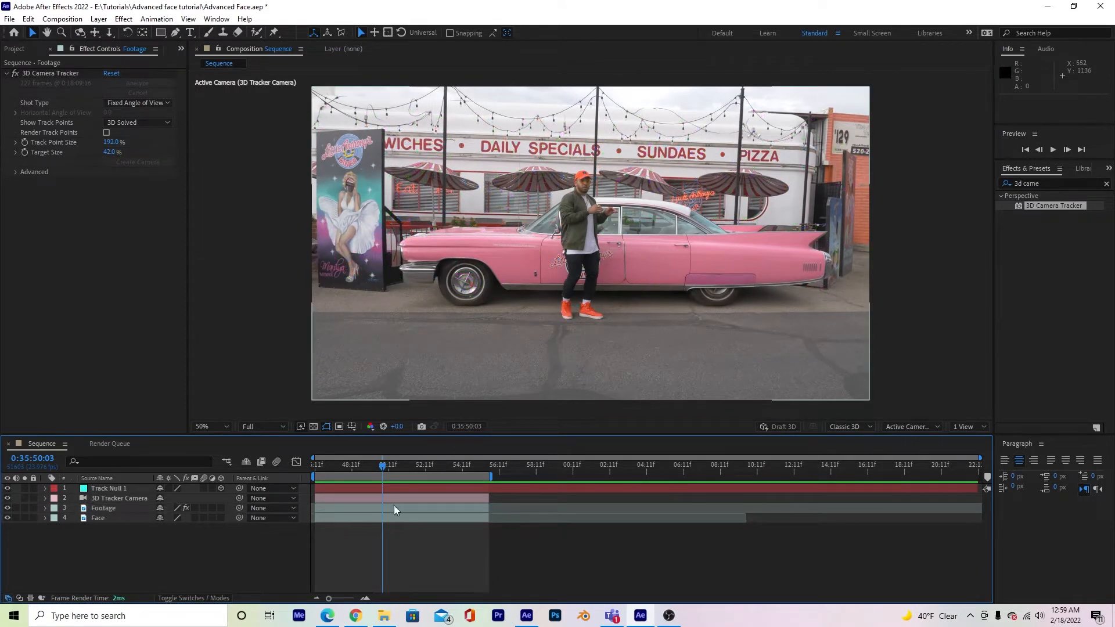
{"action": "left_click", "coordinate": [104, 508]}
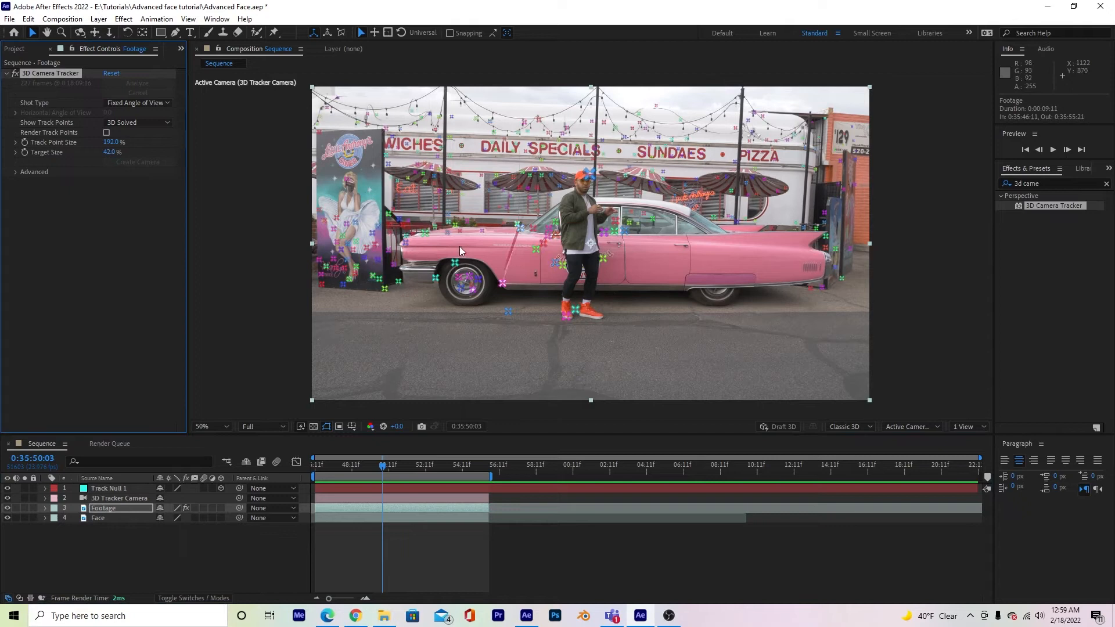
{"action": "mouse_move", "coordinate": [383, 525]}
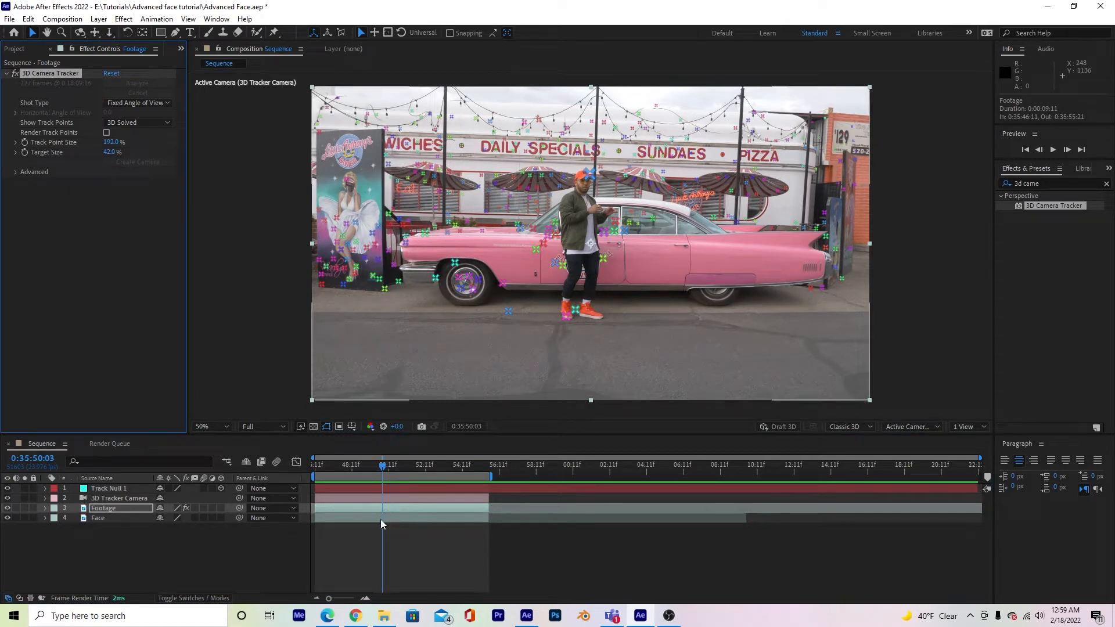
Select the Face layer and move it above the Footage layer.
{"action": "left_click", "coordinate": [97, 517]}
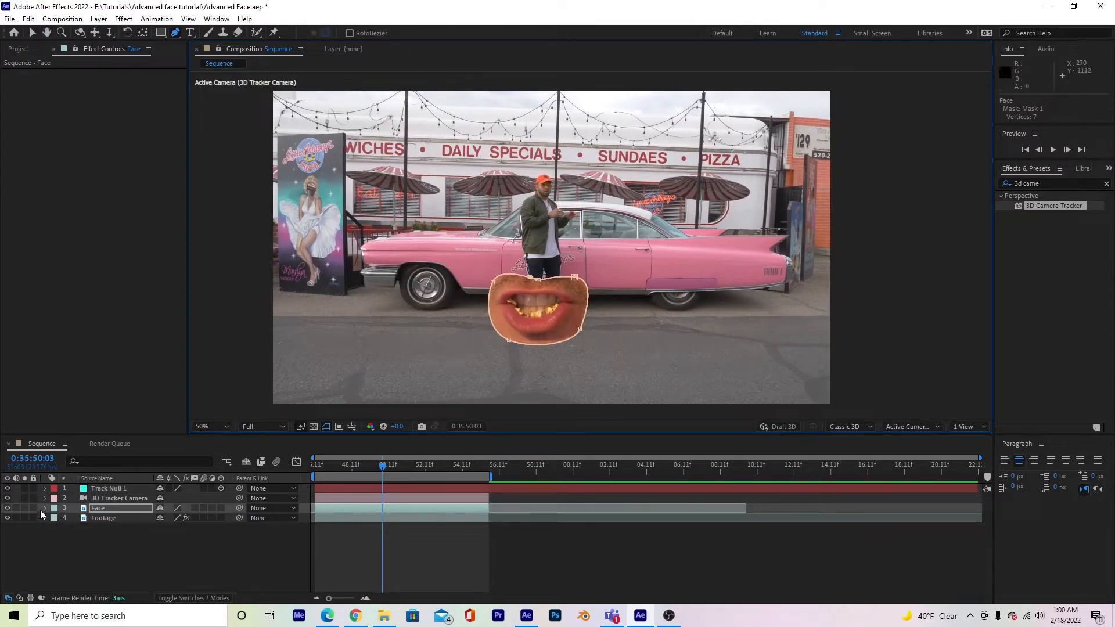
Increase the Face layer's Mask 1 feather, then check a later frame.
{"action": "left_click", "coordinate": [45, 507]}
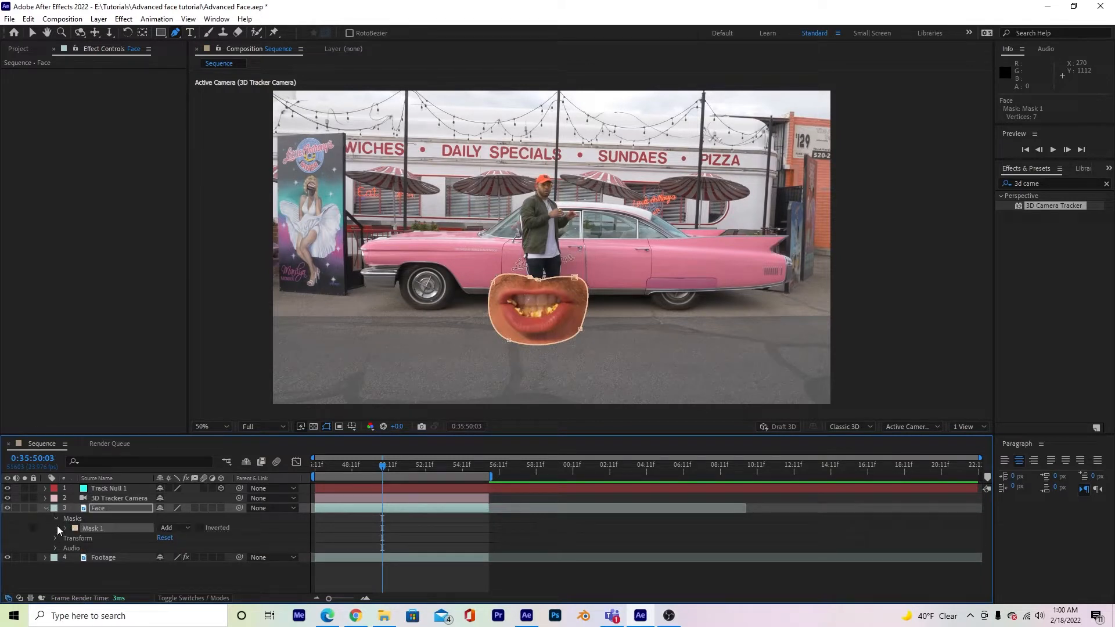
{"action": "left_click", "coordinate": [76, 528]}
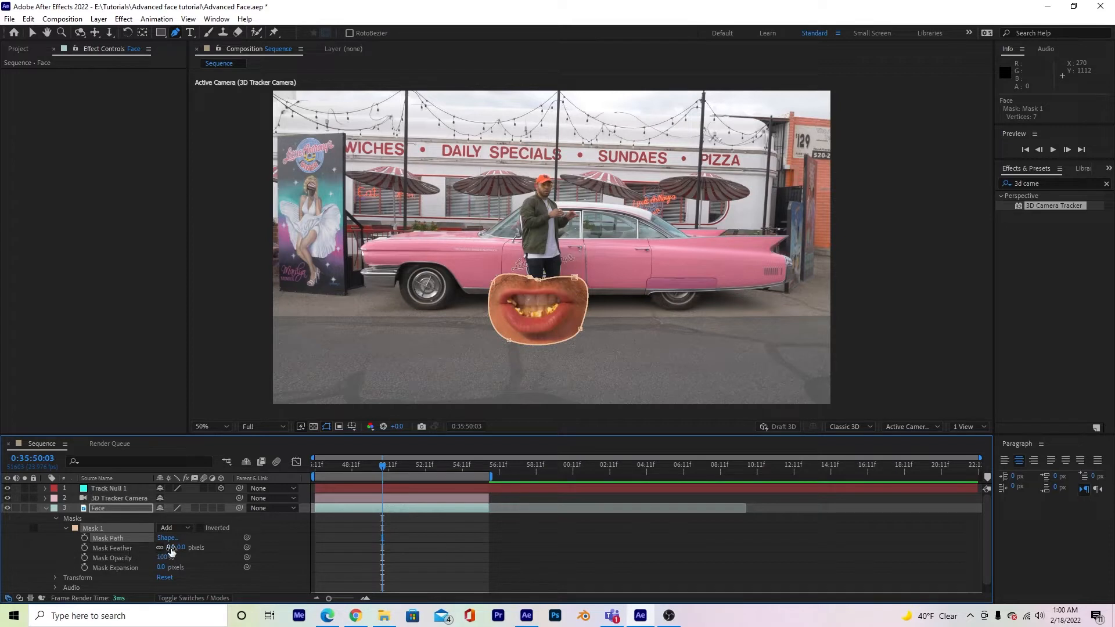
{"action": "left_click_drag", "start_coordinate": [174, 547], "coordinate": [185, 547]}
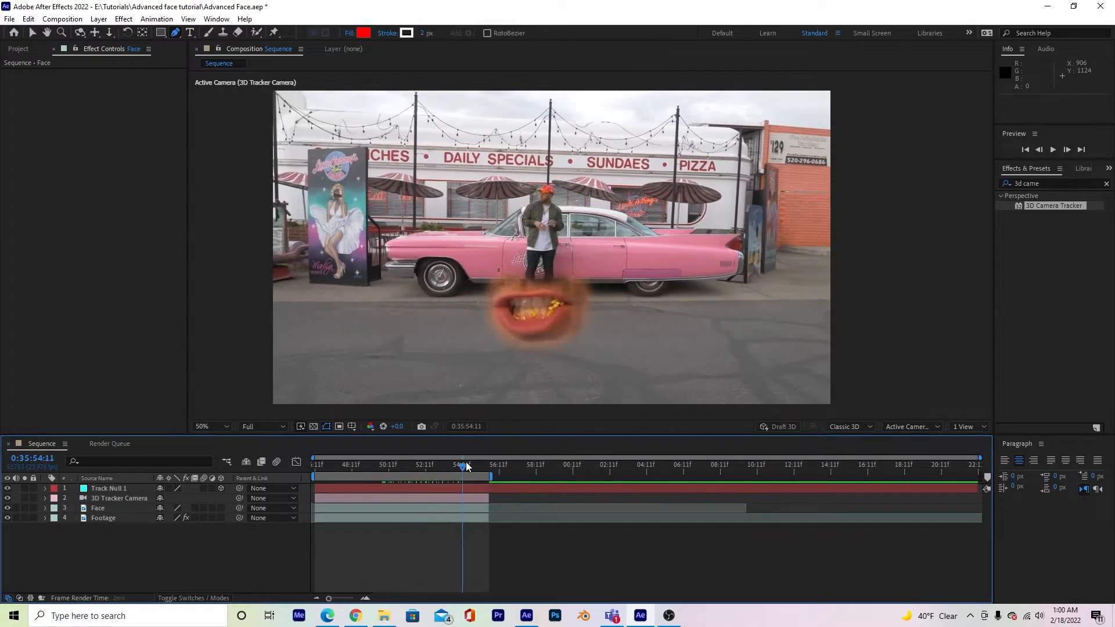
{"action": "left_click_drag", "start_coordinate": [465, 475], "coordinate": [402, 475]}
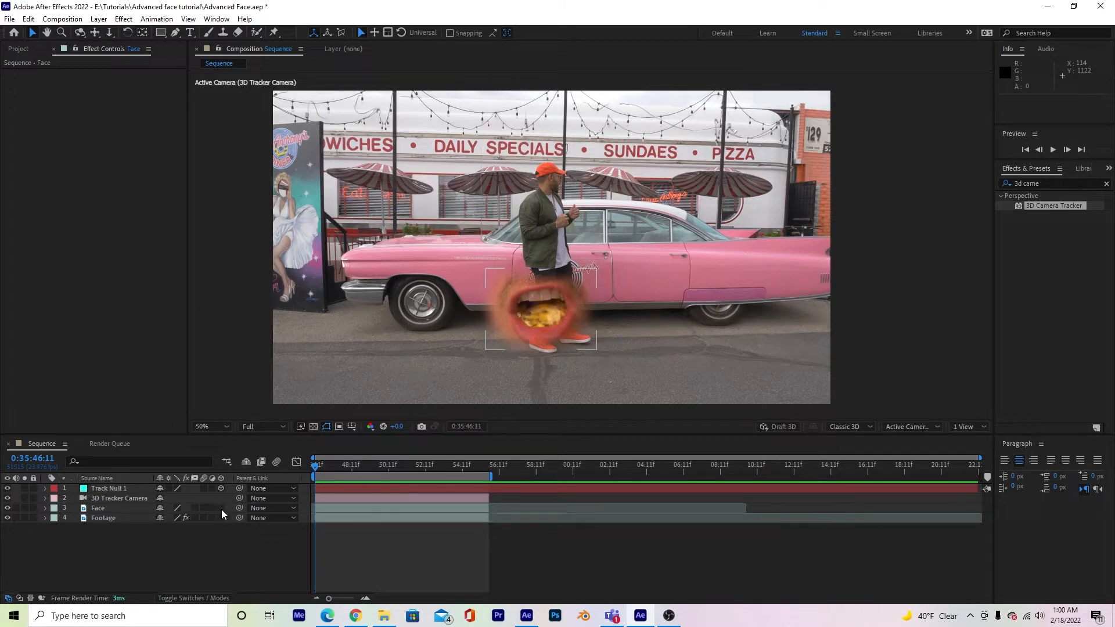
Enable 3D on the Face layer, move it onto the car door, and expand its properties.
{"action": "left_click", "coordinate": [98, 507]}
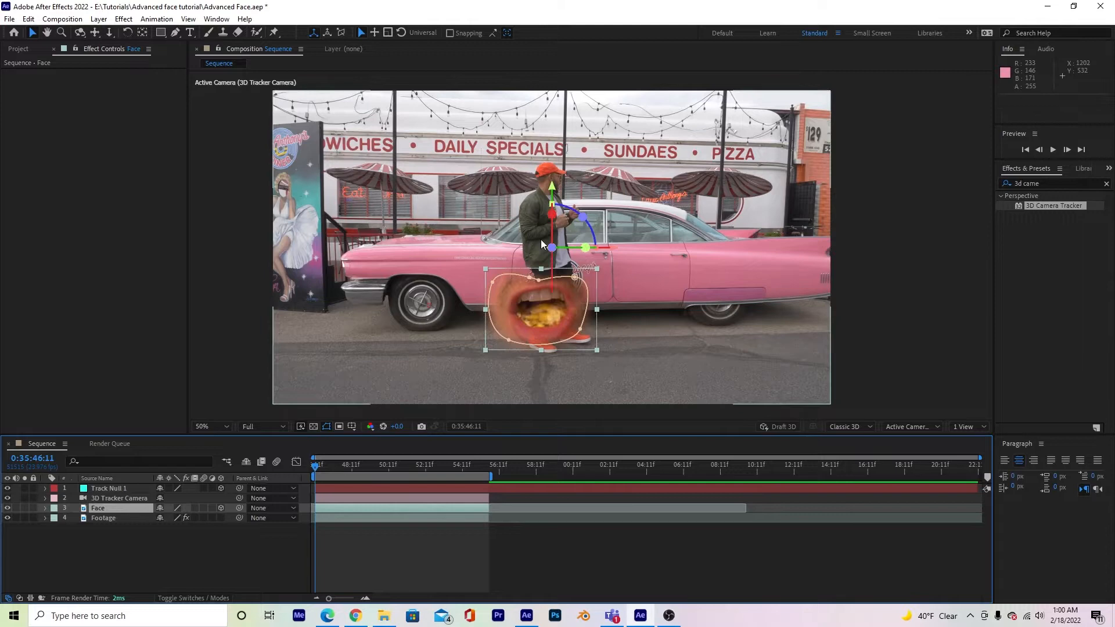
{"action": "mouse_move", "coordinate": [348, 463]}
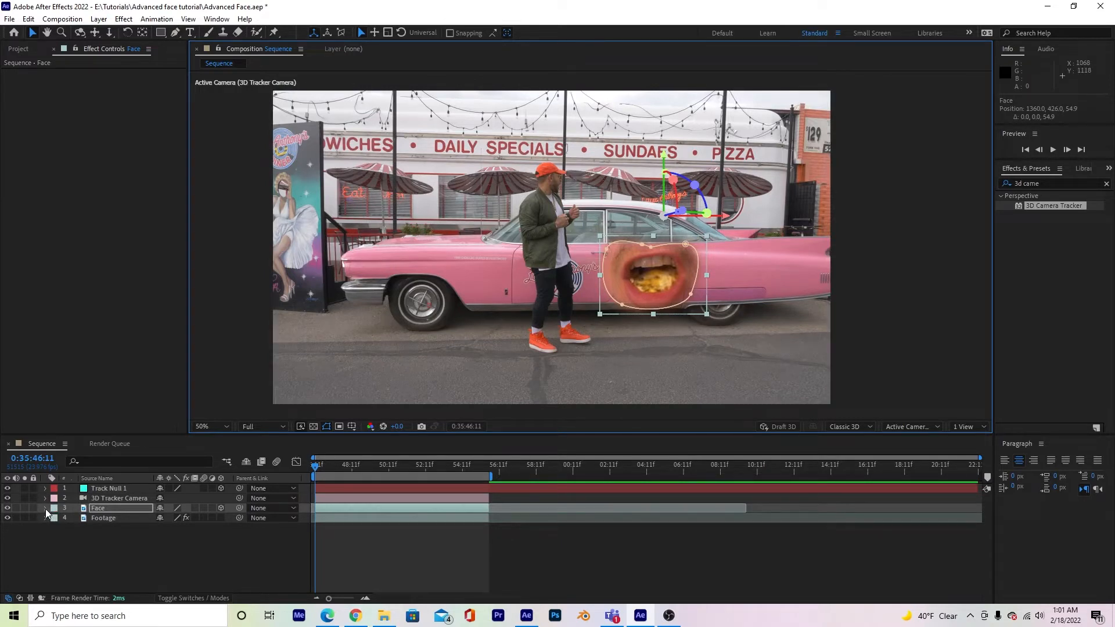
{"action": "left_click", "coordinate": [45, 508]}
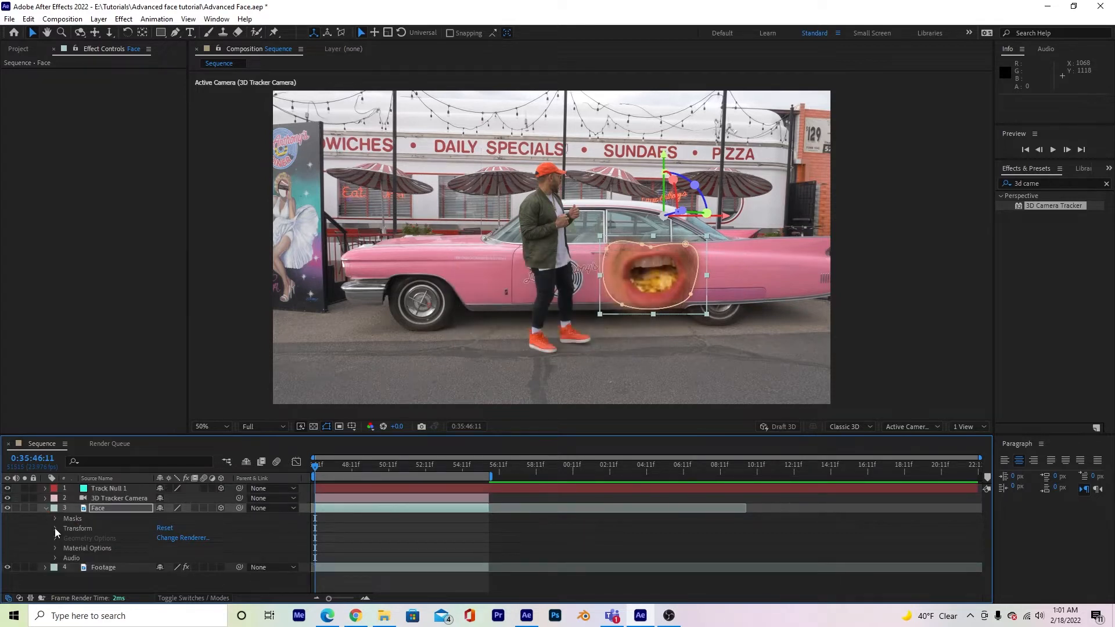
Expand the Face layer's Transform group and edit its Position values.
{"action": "left_click", "coordinate": [54, 510]}
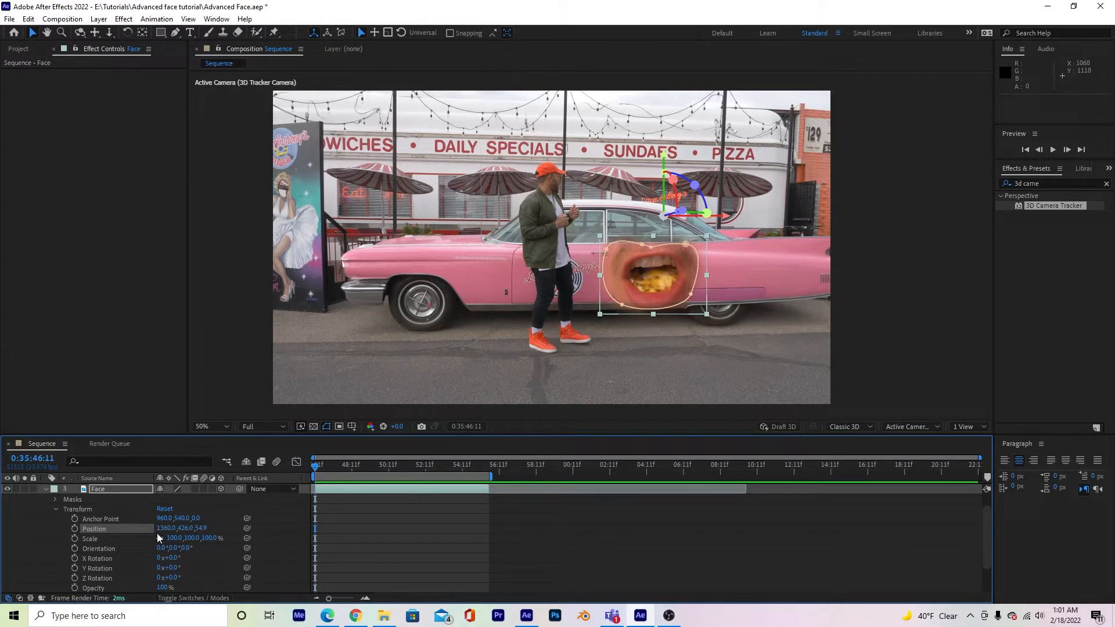
{"action": "left_click", "coordinate": [189, 538]}
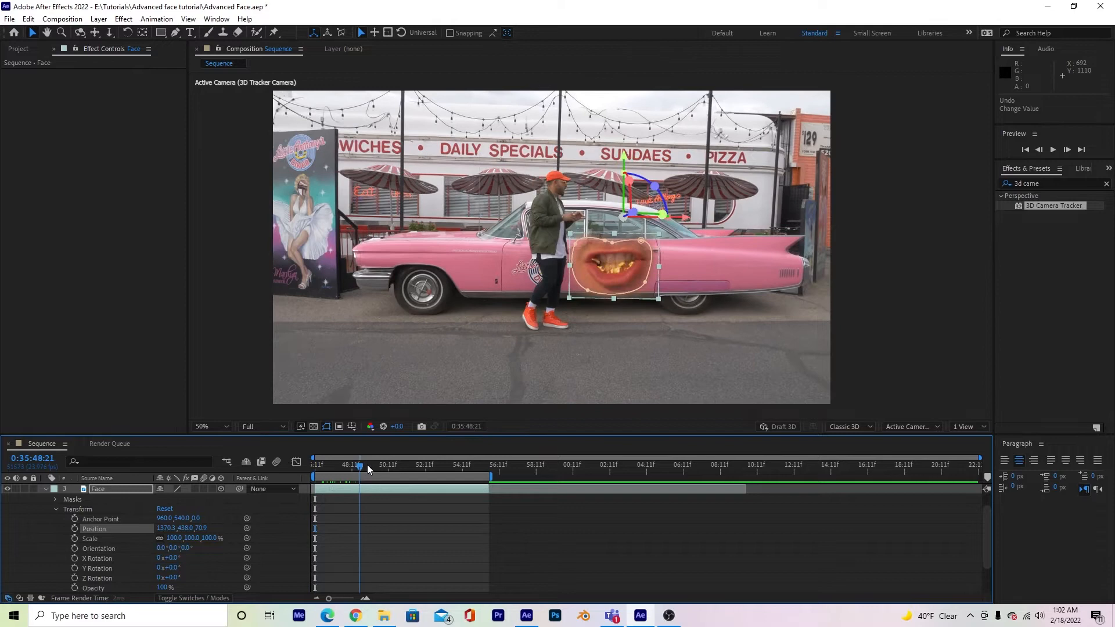
Scale the mouth cutout to about 59% and push it back in depth onto the door.
{"action": "left_click_drag", "start_coordinate": [358, 464], "coordinate": [451, 464]}
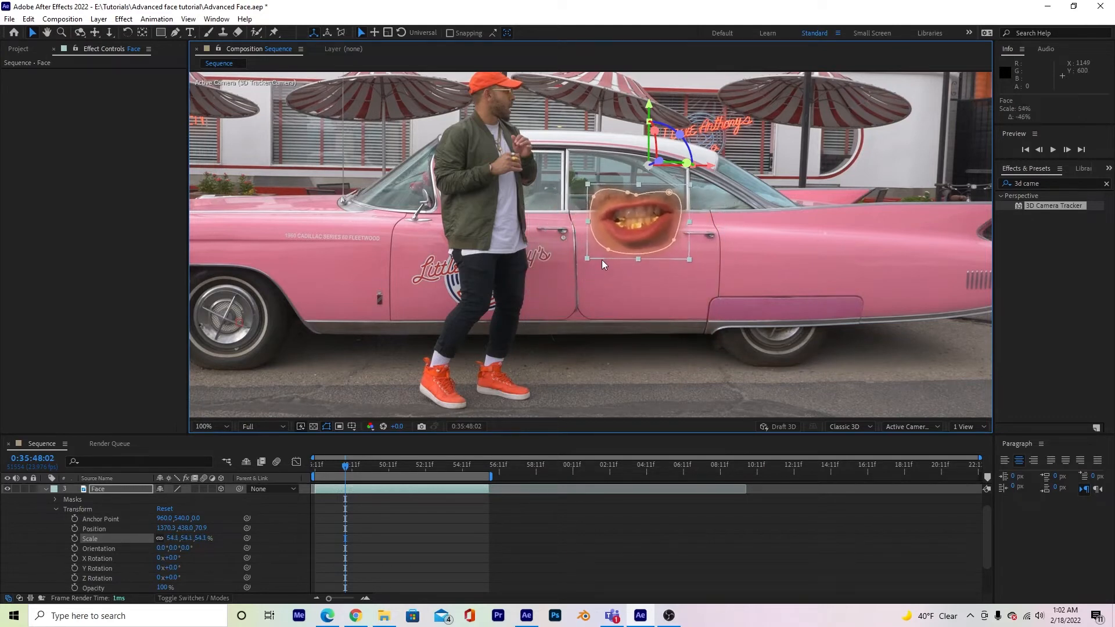
{"action": "left_click_drag", "start_coordinate": [605, 263], "coordinate": [573, 294]}
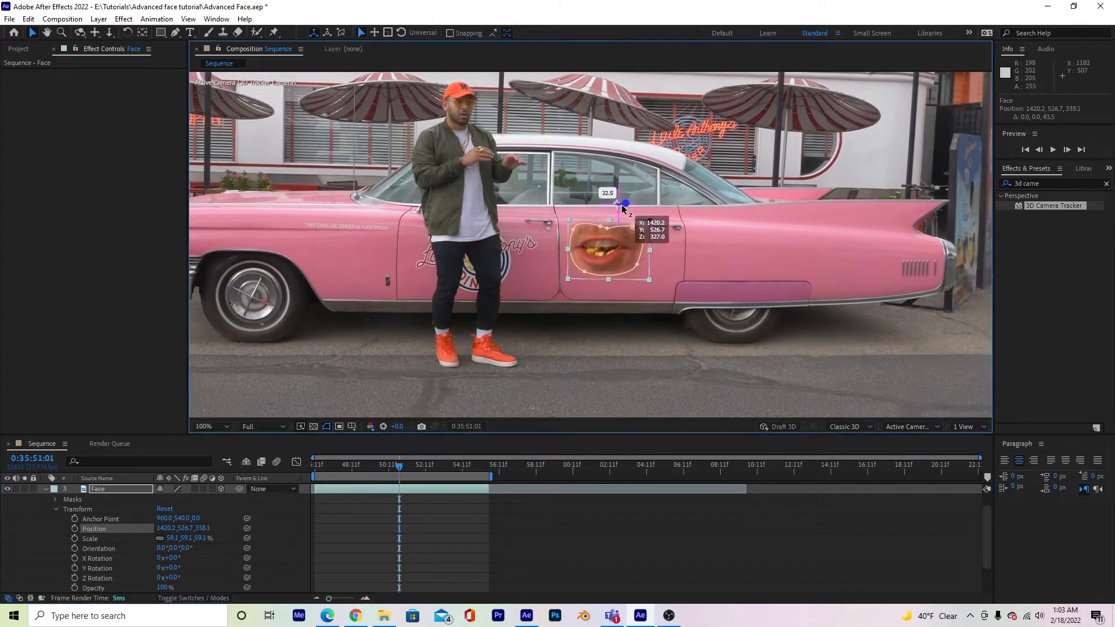
{"action": "left_click_drag", "start_coordinate": [624, 204], "coordinate": [676, 213]}
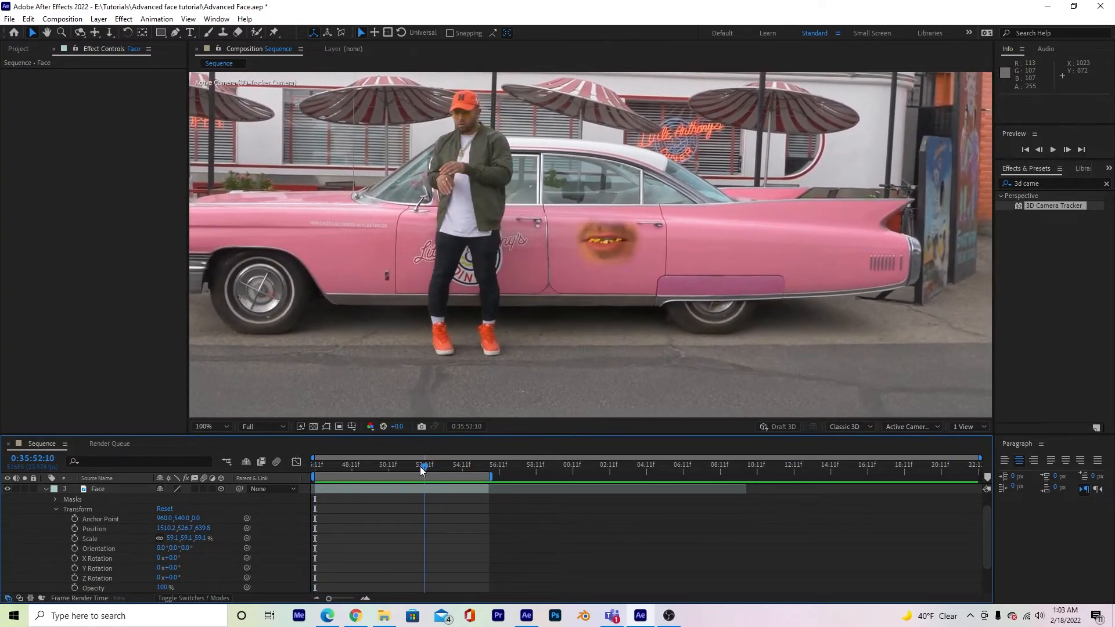
{"action": "left_click", "coordinate": [351, 465]}
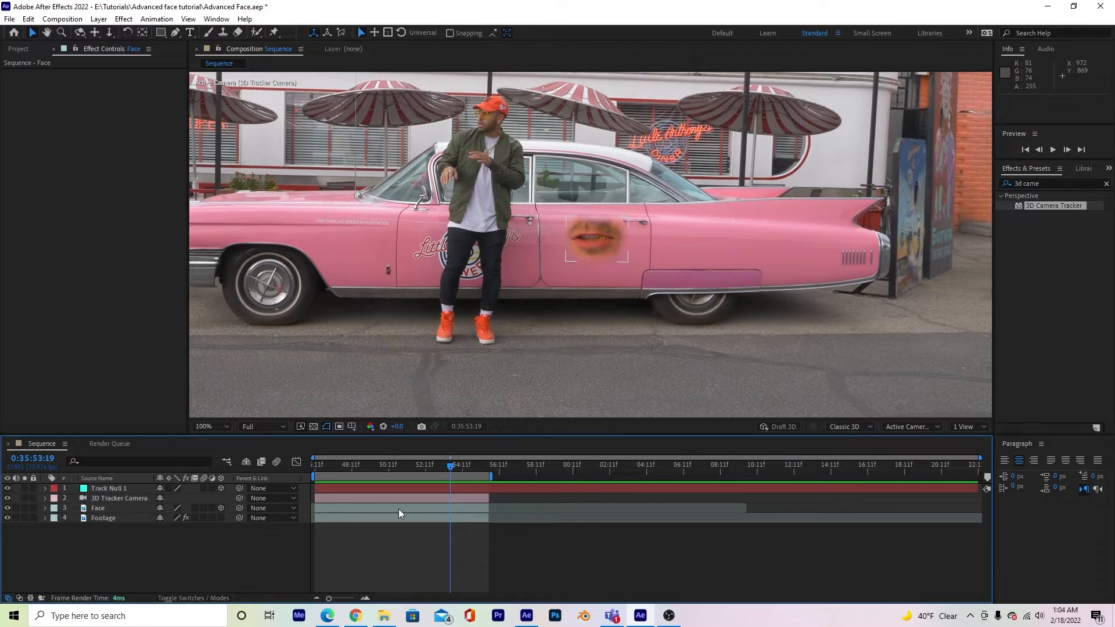
{"action": "left_click", "coordinate": [99, 507]}
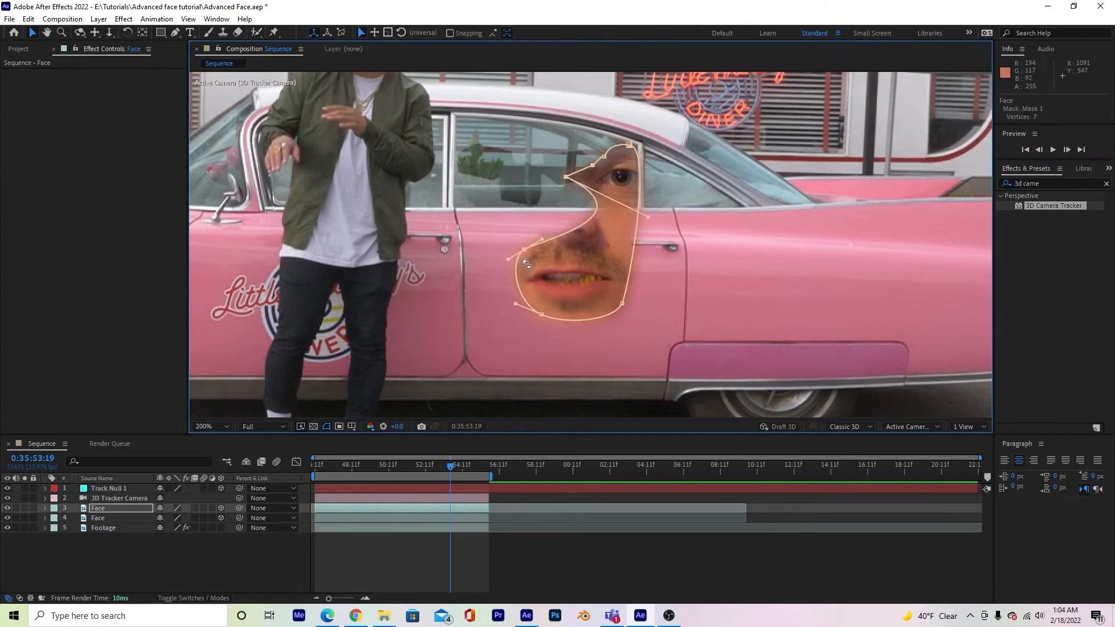
Reshape the mask into an eye cutout and preview both tracked cutouts on the car.
{"action": "left_click_drag", "start_coordinate": [540, 263], "coordinate": [538, 320]}
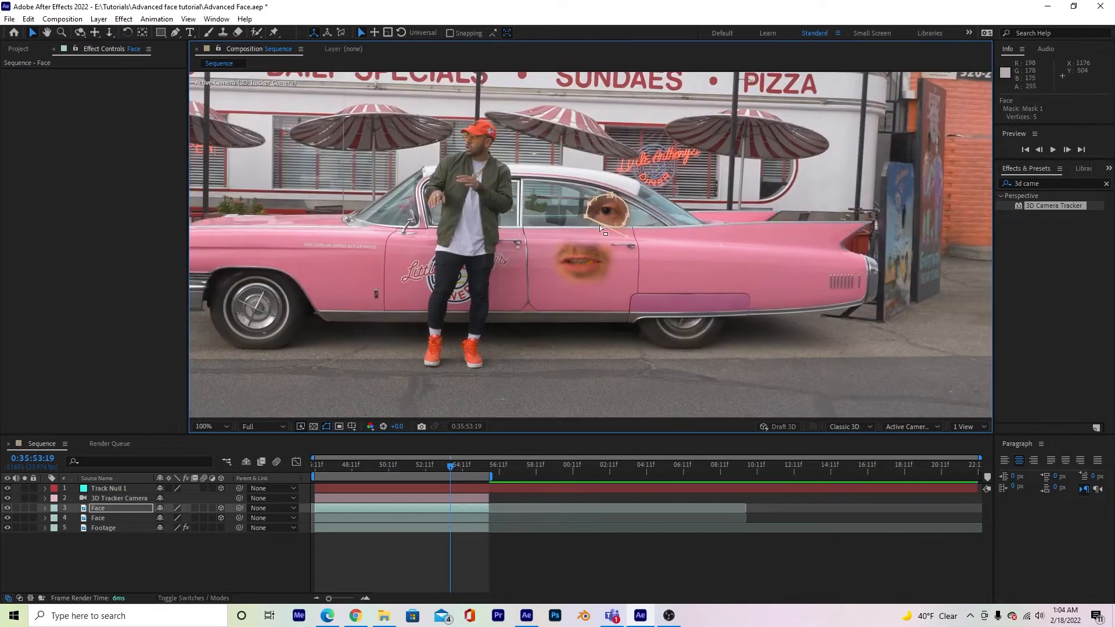
{"action": "mouse_move", "coordinate": [594, 216]}
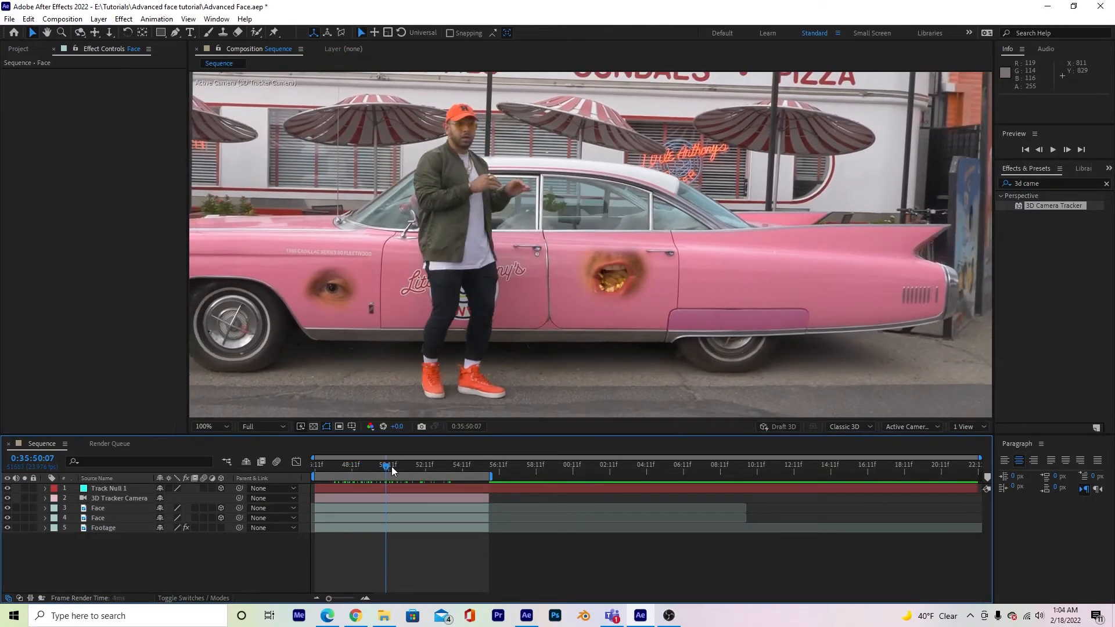
{"action": "key", "text": "space"}
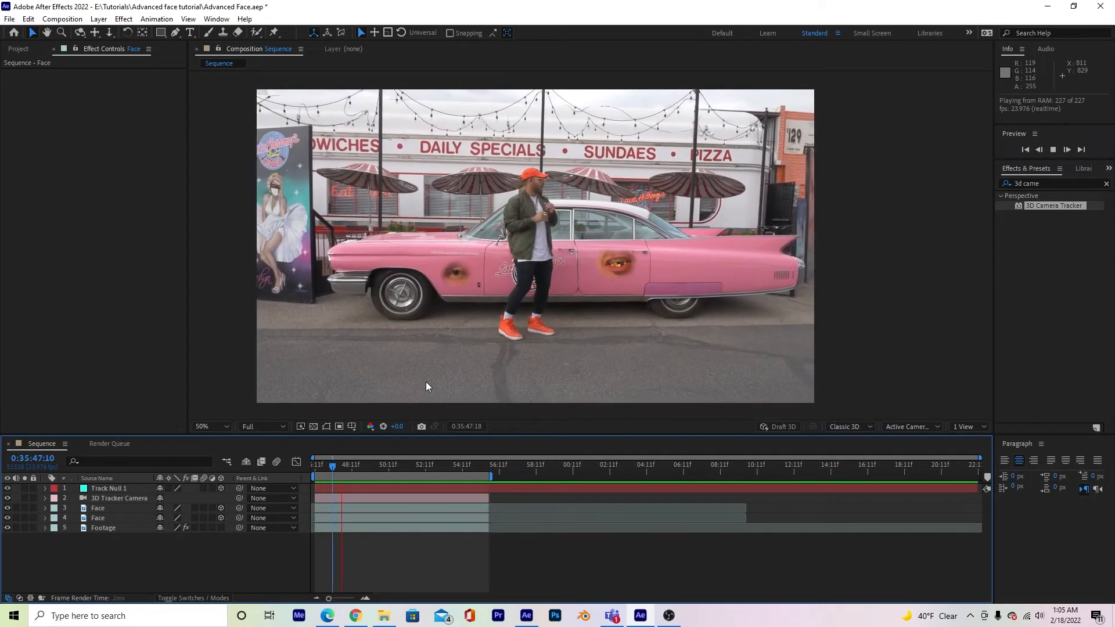
Select the mouth cutout layer on the rear door to work on it.
{"action": "left_click", "coordinate": [370, 466]}
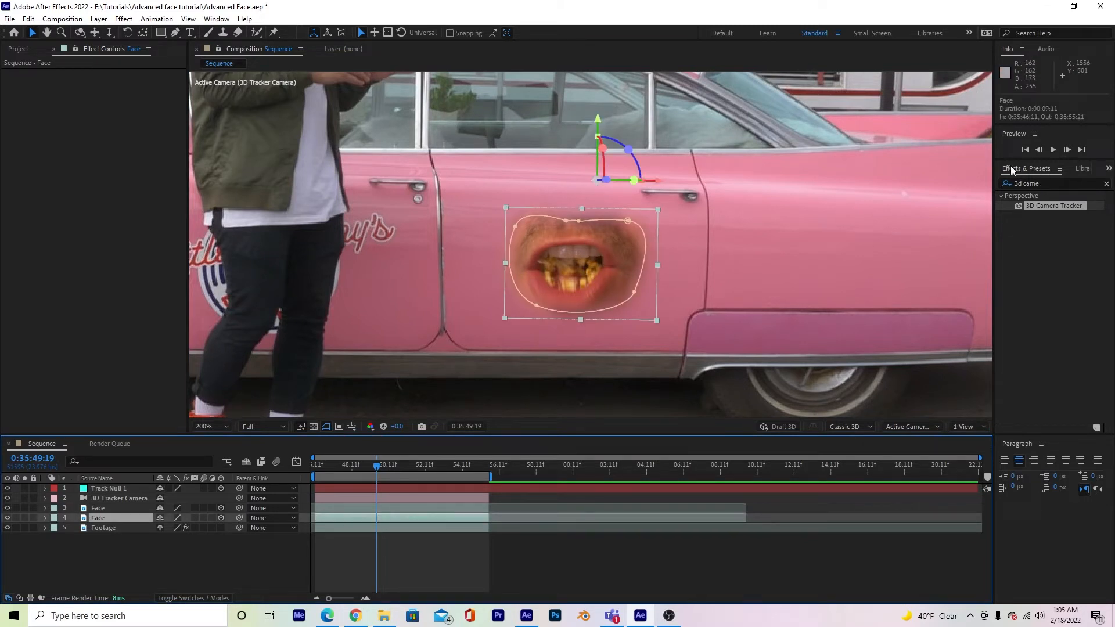
Apply a Tint effect to the mouth cutout, mapping white to a soft pink.
{"action": "type", "text": "tint"}
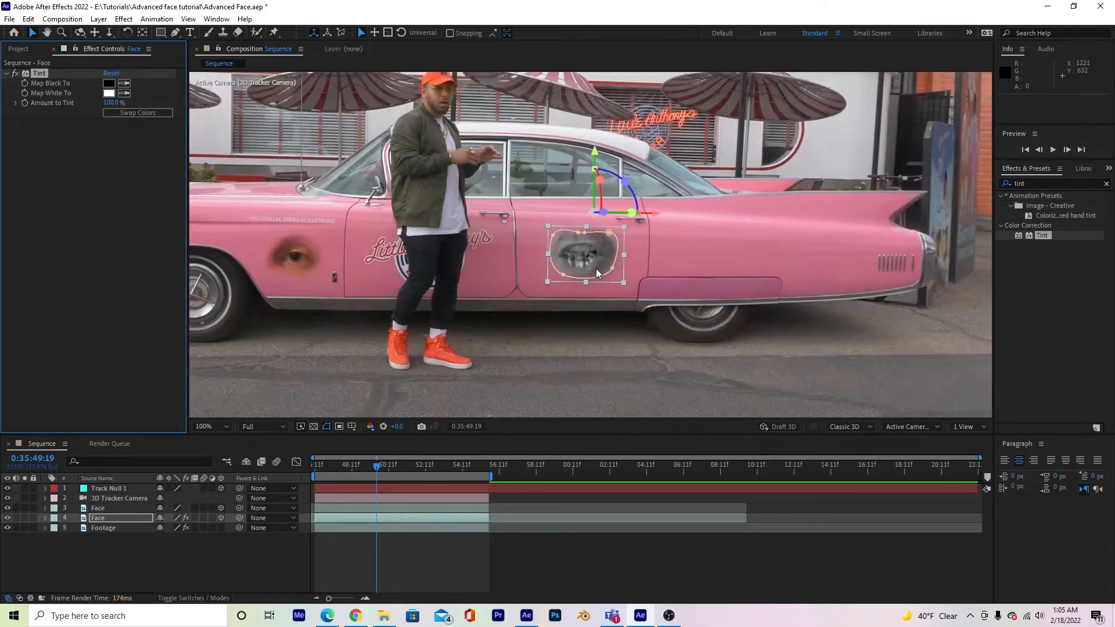
{"action": "left_click", "coordinate": [220, 425]}
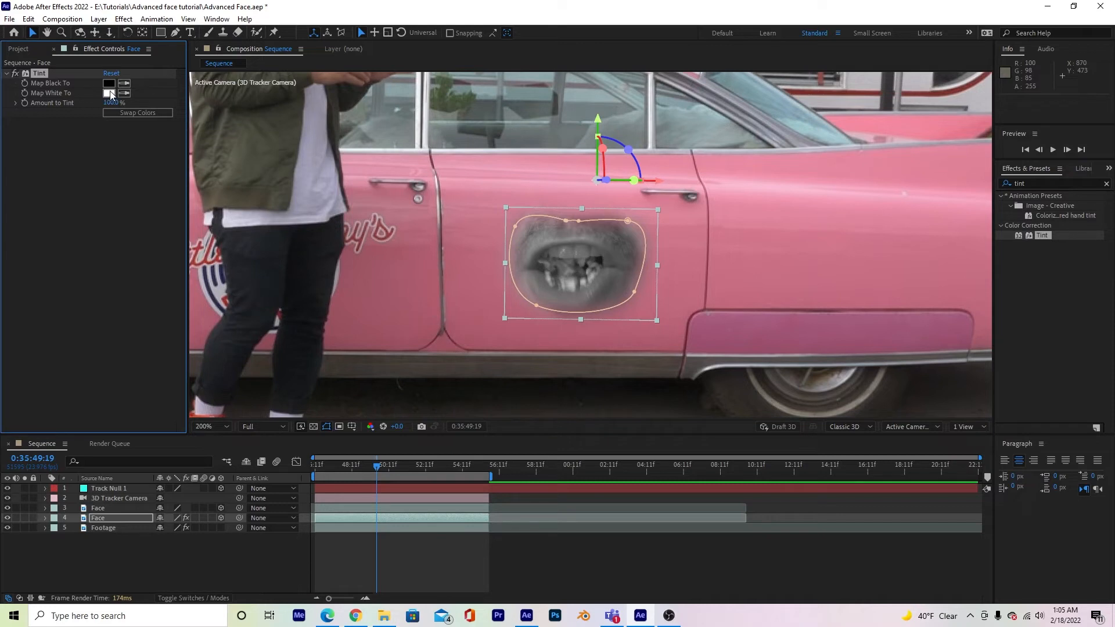
{"action": "left_click", "coordinate": [108, 92]}
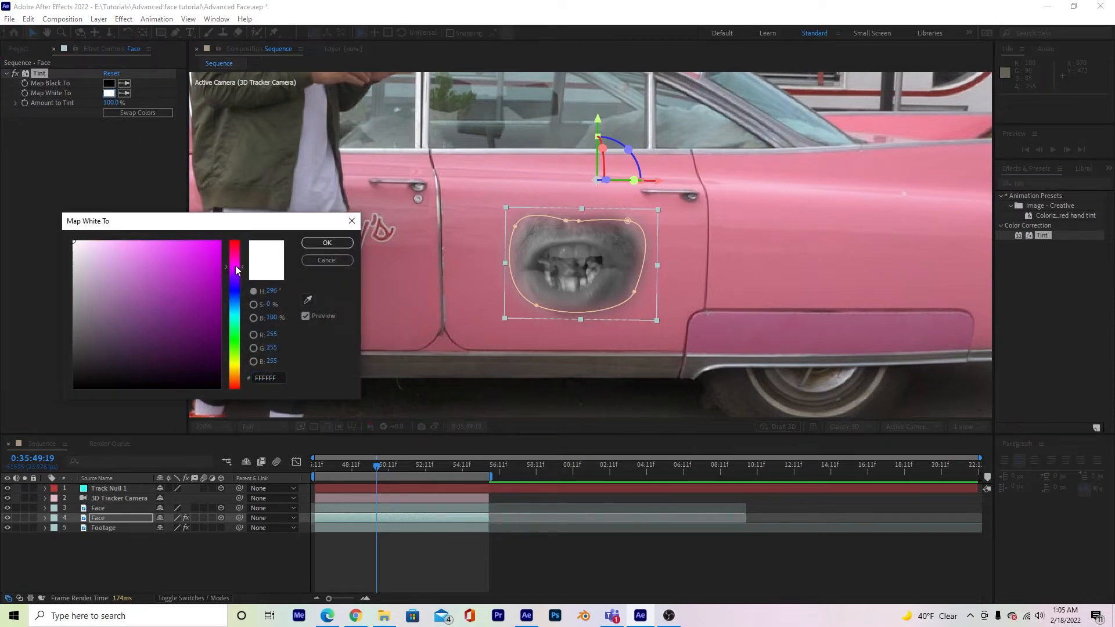
{"action": "left_click", "coordinate": [187, 247]}
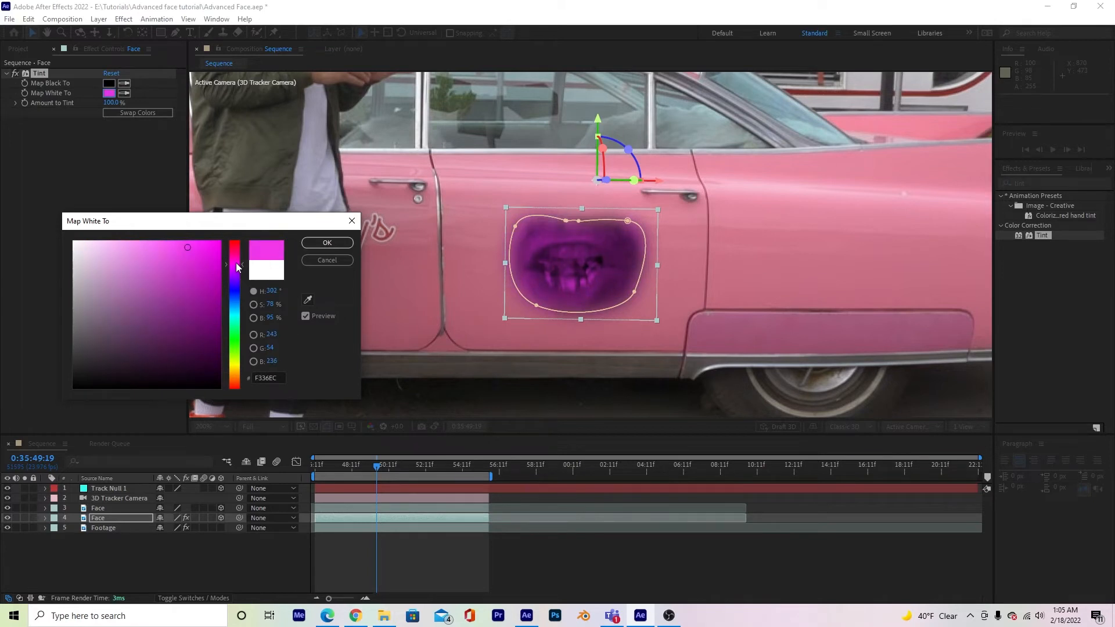
{"action": "left_click", "coordinate": [140, 253]}
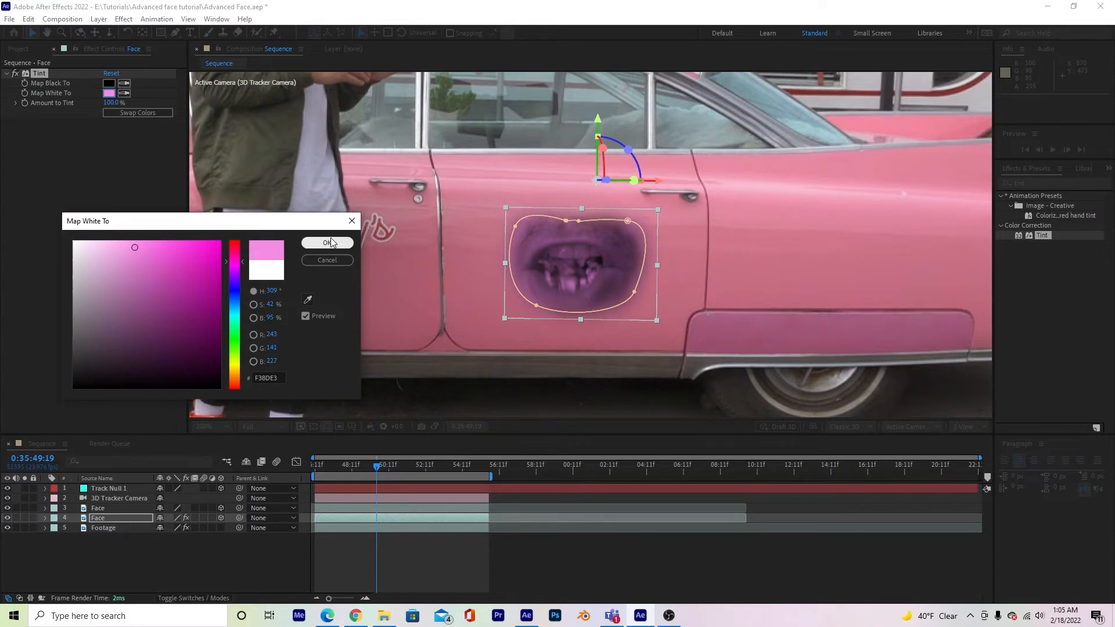
{"action": "left_click", "coordinate": [326, 243]}
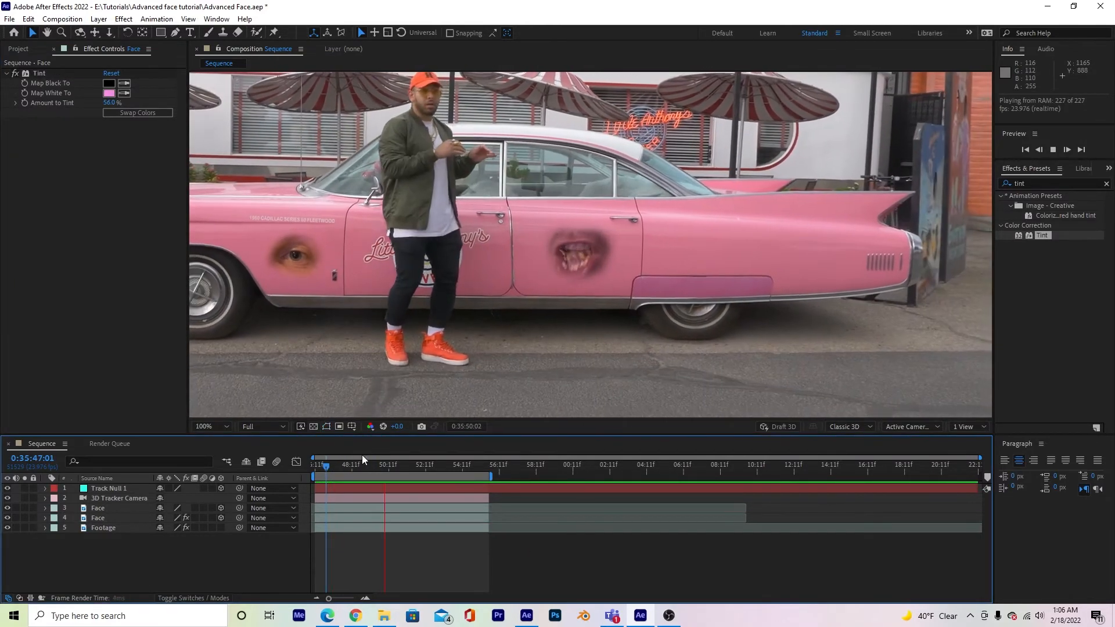
Copy the mouth layer's pink Tint onto the eye cutout layer, naming it Eye.
{"action": "left_click", "coordinate": [388, 465]}
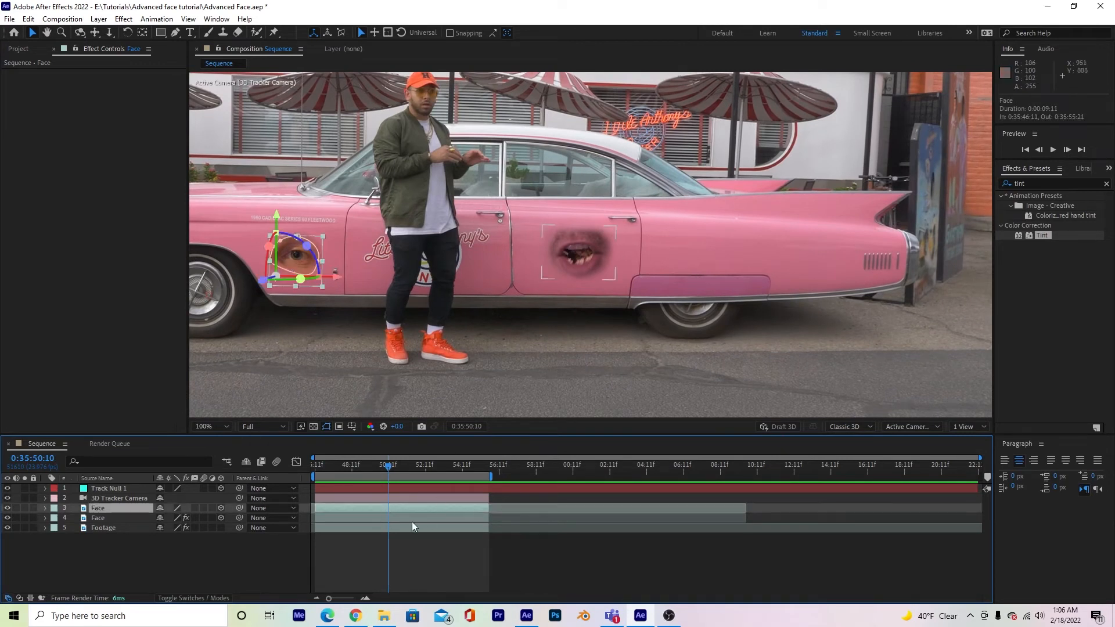
{"action": "left_click", "coordinate": [97, 517]}
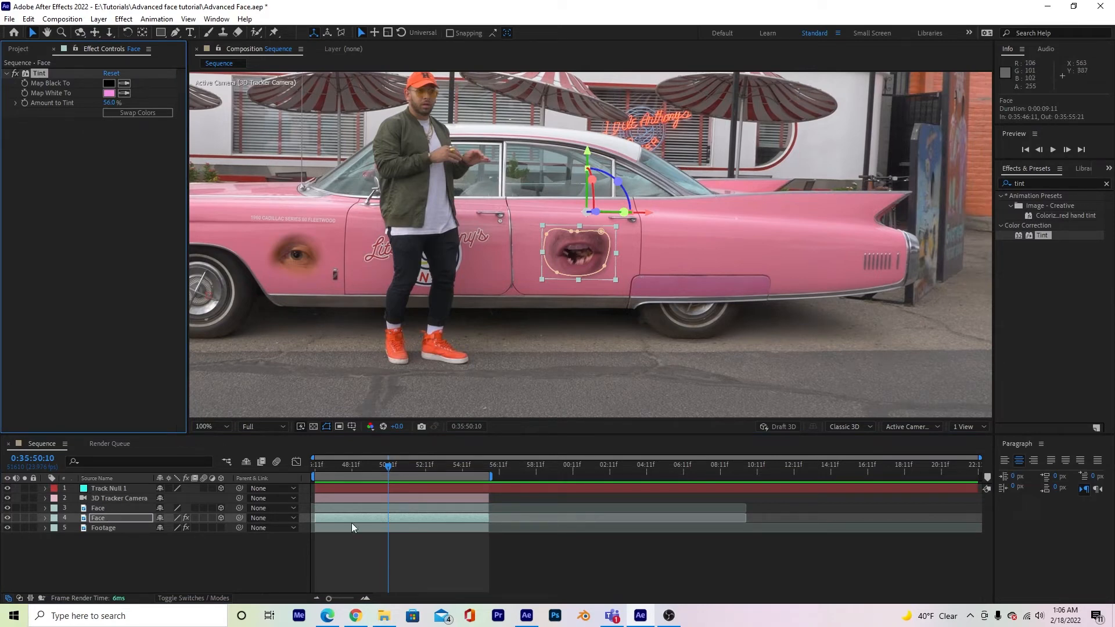
{"action": "right_click", "coordinate": [97, 507]}
{"action": "type", "text": "Eye"}
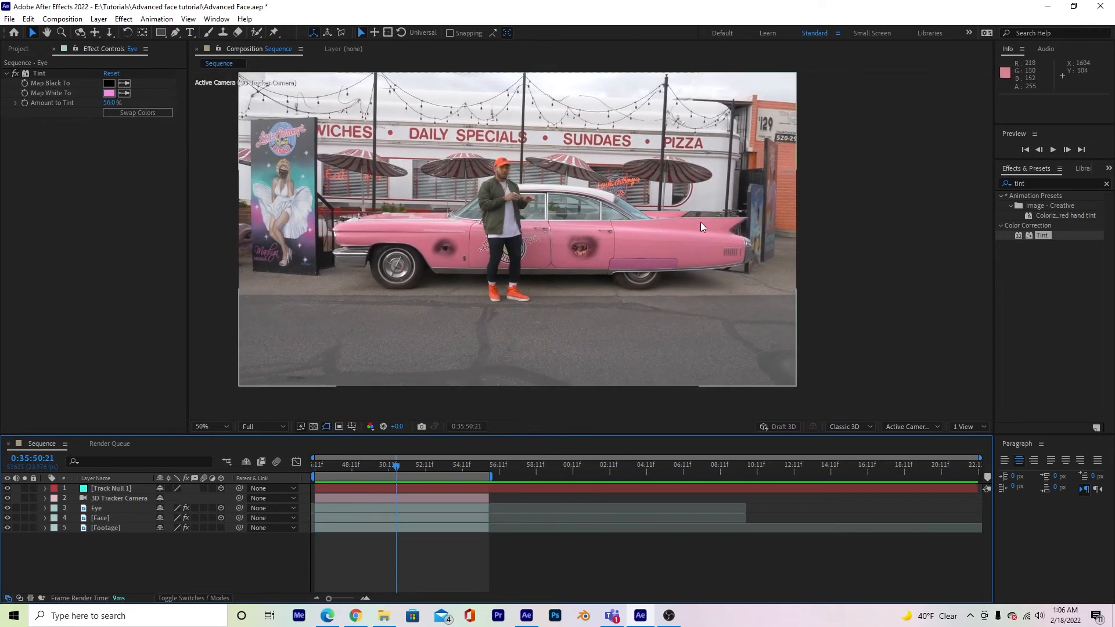
{"action": "left_click", "coordinate": [206, 425]}
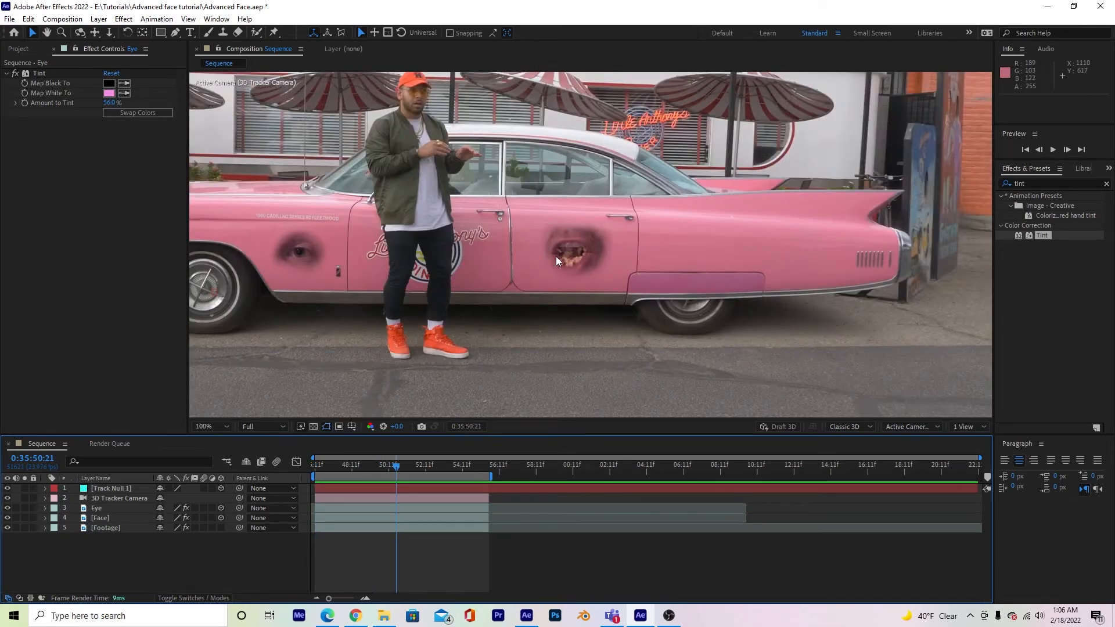
{"action": "left_click", "coordinate": [204, 425]}
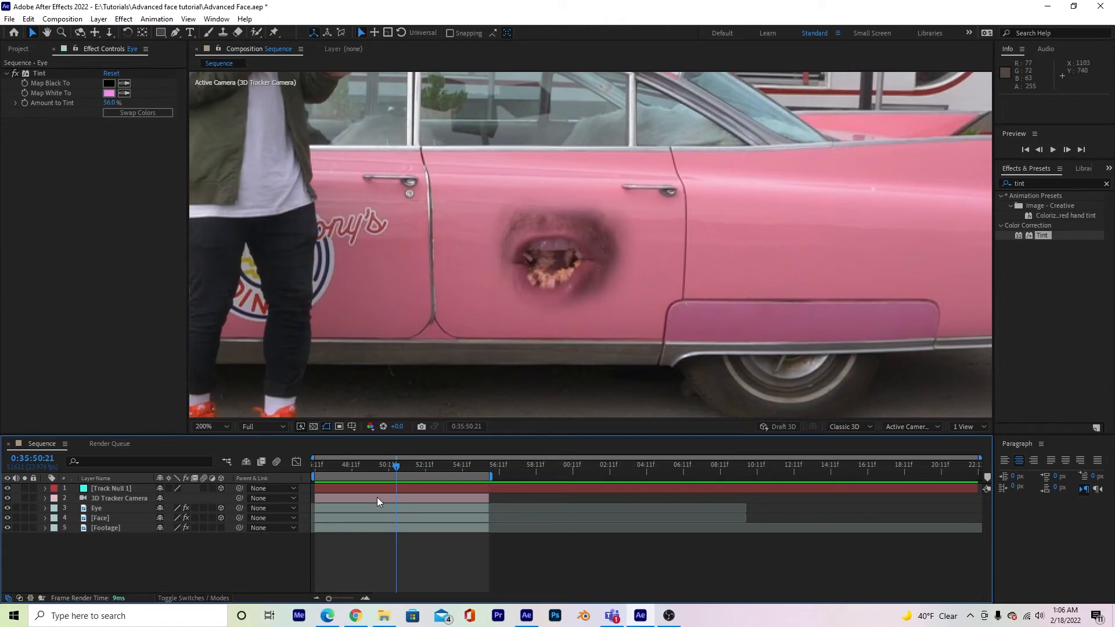
{"action": "mouse_move", "coordinate": [405, 510]}
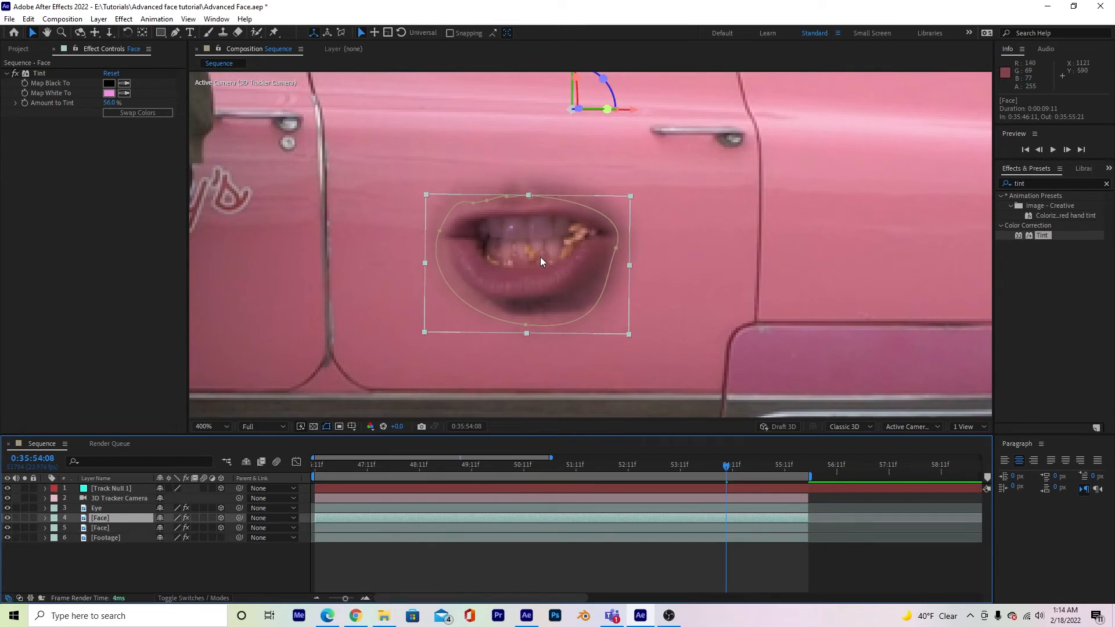
{"action": "mouse_move", "coordinate": [46, 523]}
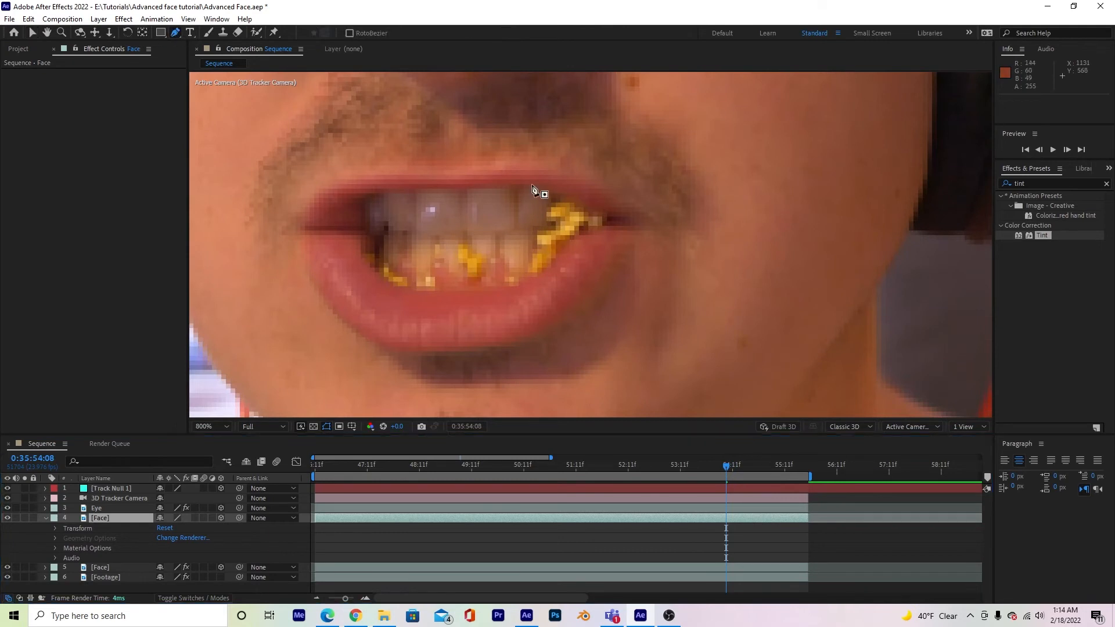
Mask the duplicate mouth layer around the teeth and feather the mask 16 px.
{"action": "left_click_drag", "start_coordinate": [533, 190], "coordinate": [593, 213]}
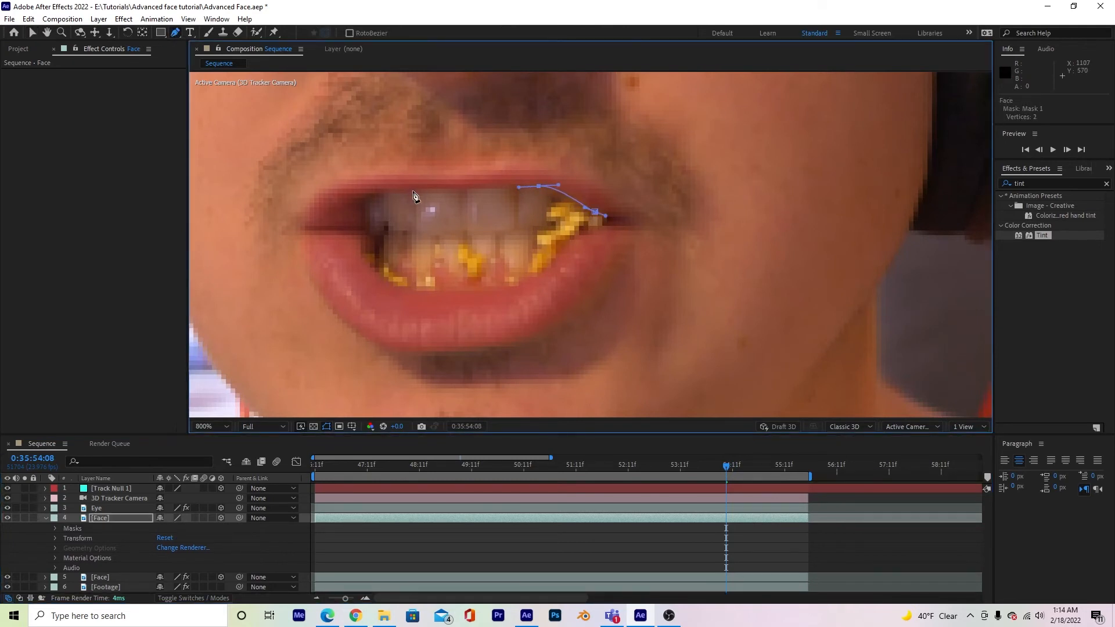
{"action": "left_click", "coordinate": [387, 283]}
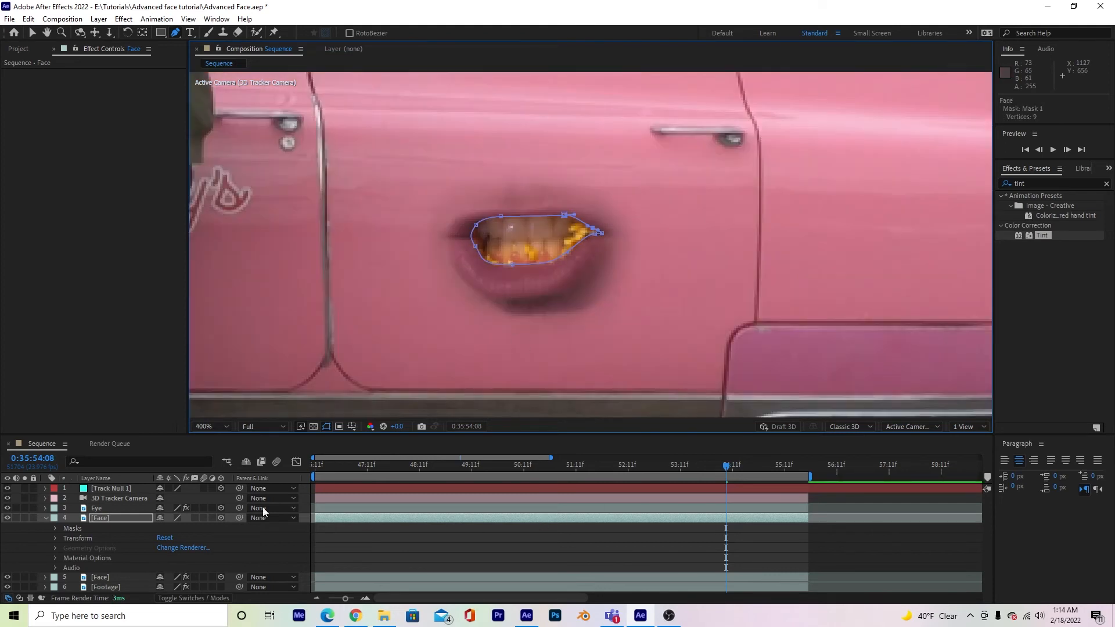
{"action": "left_click", "coordinate": [54, 529]}
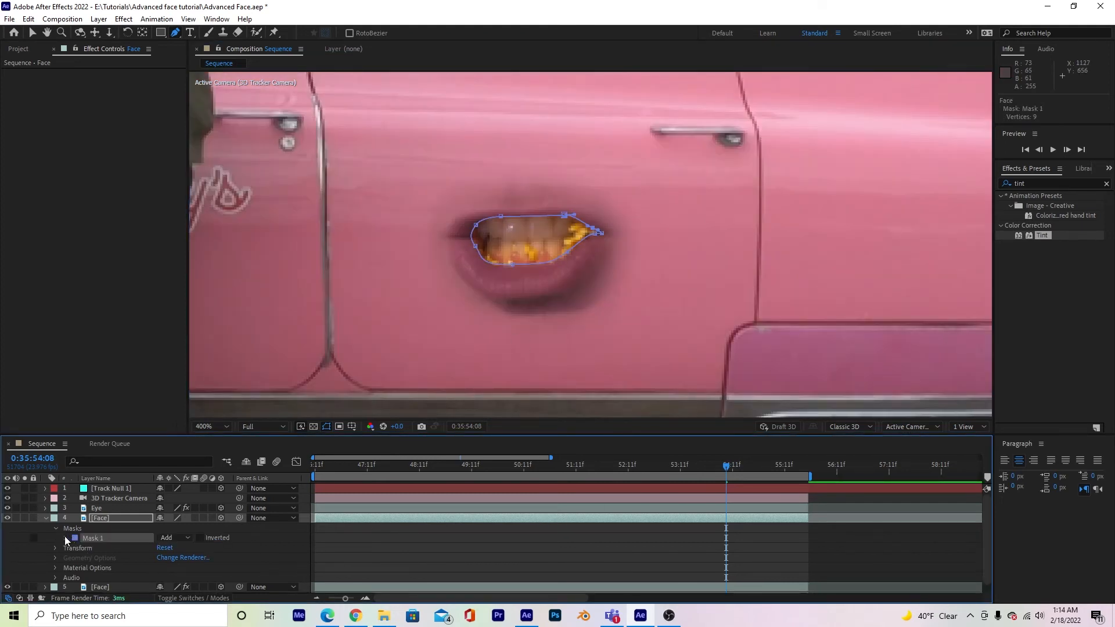
{"action": "left_click", "coordinate": [66, 538]}
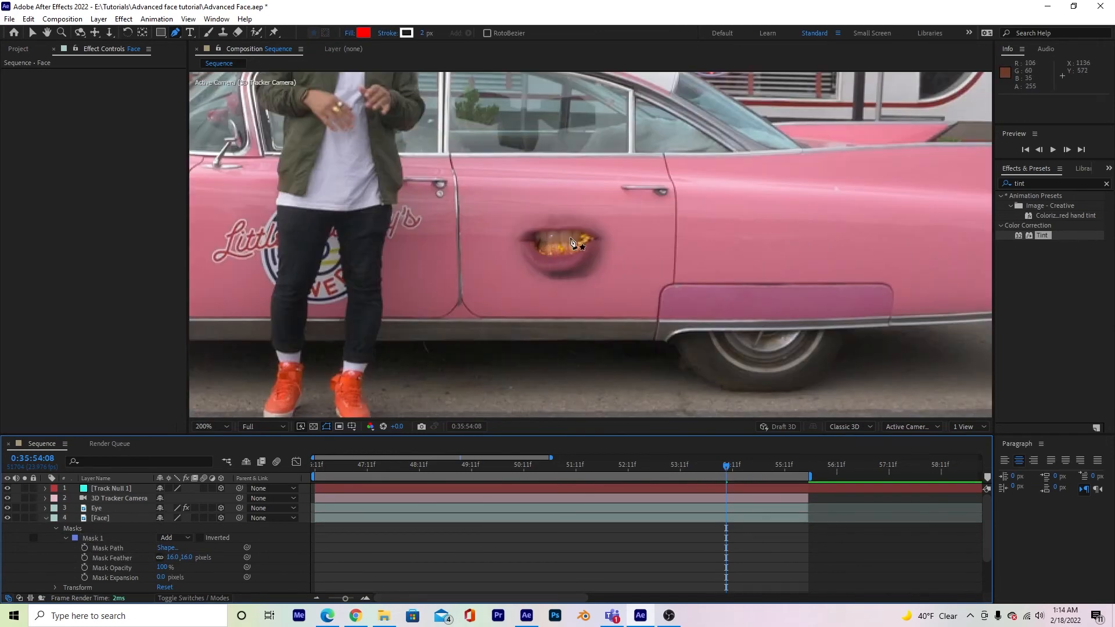
{"action": "left_click", "coordinate": [206, 426]}
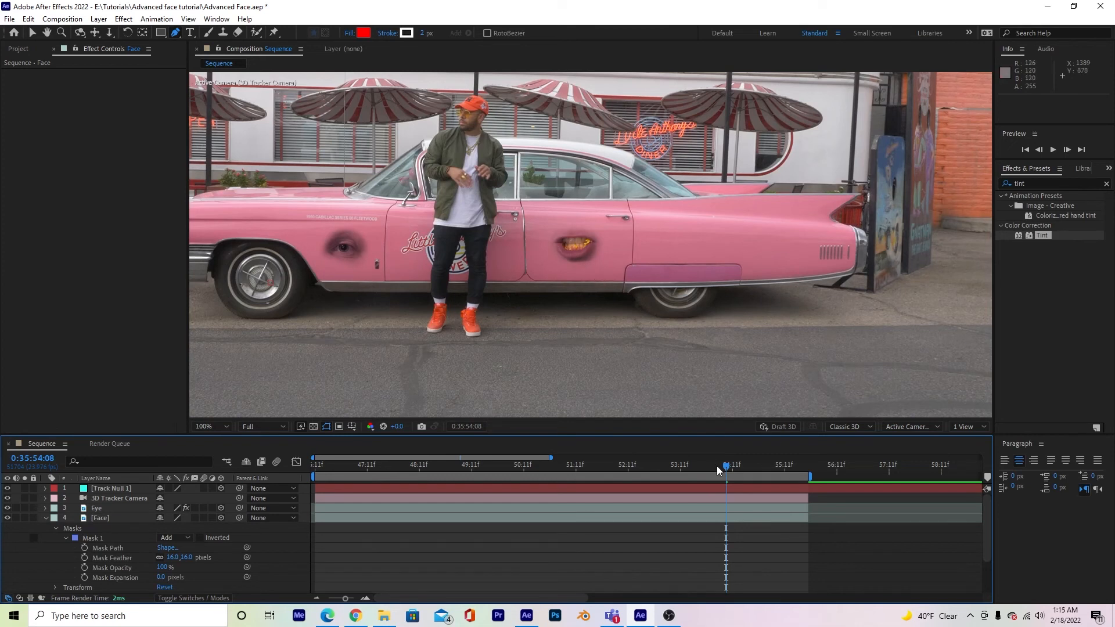
{"action": "left_click", "coordinate": [729, 465]}
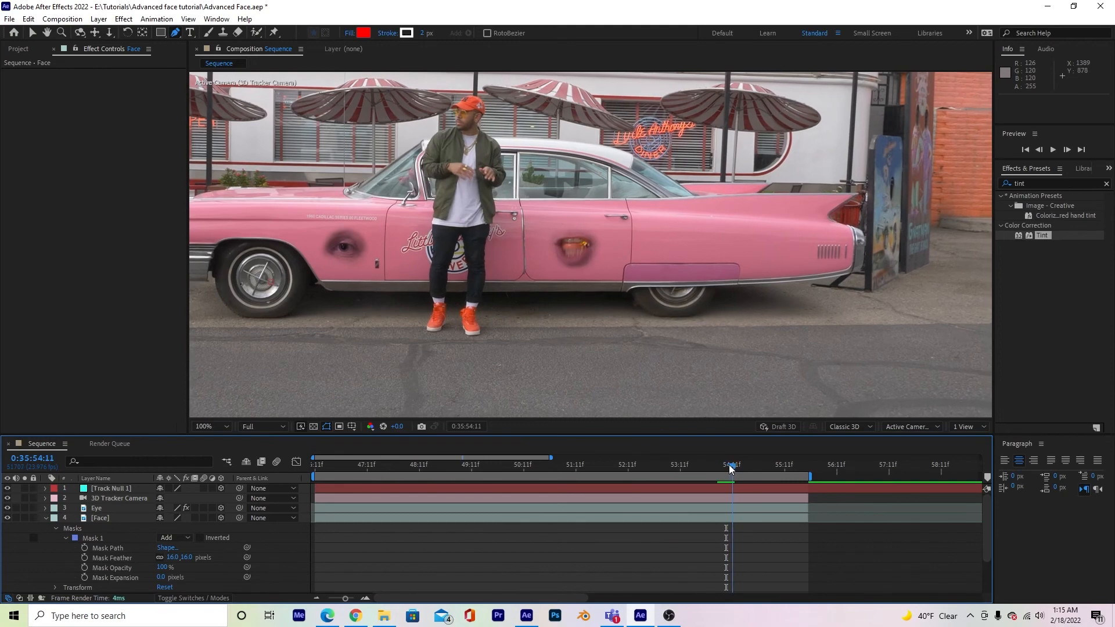